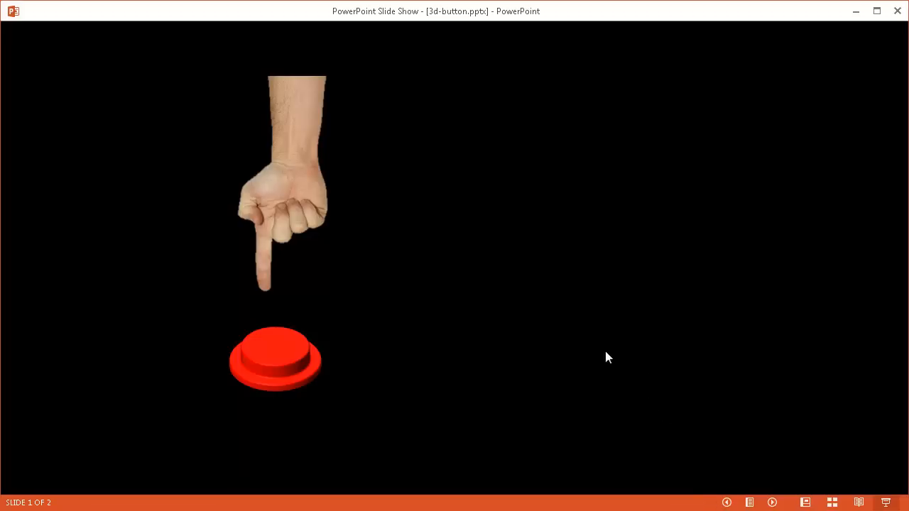
mouse_move(181, 327)
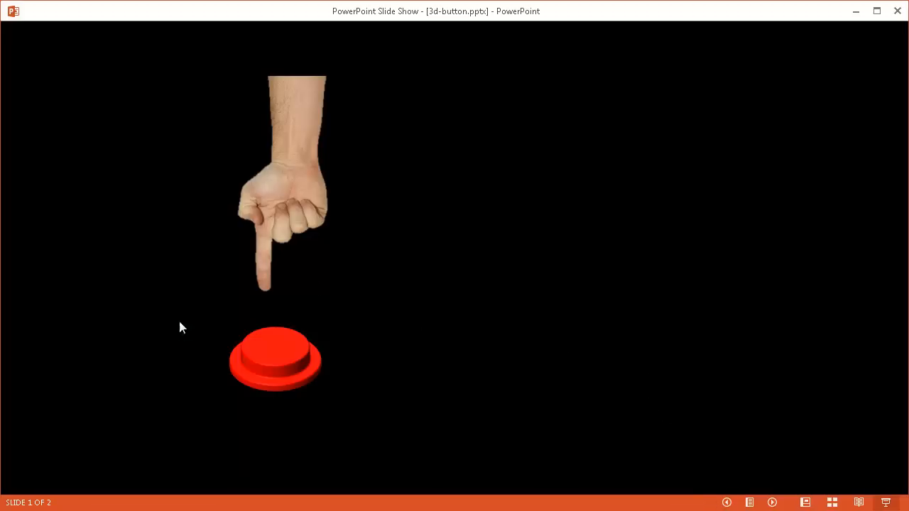
mouse_move(268, 303)
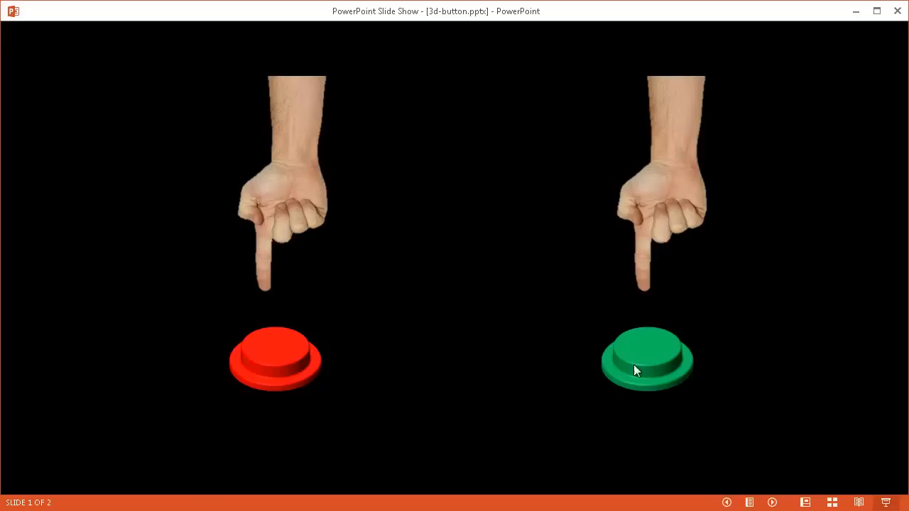
mouse_move(667, 431)
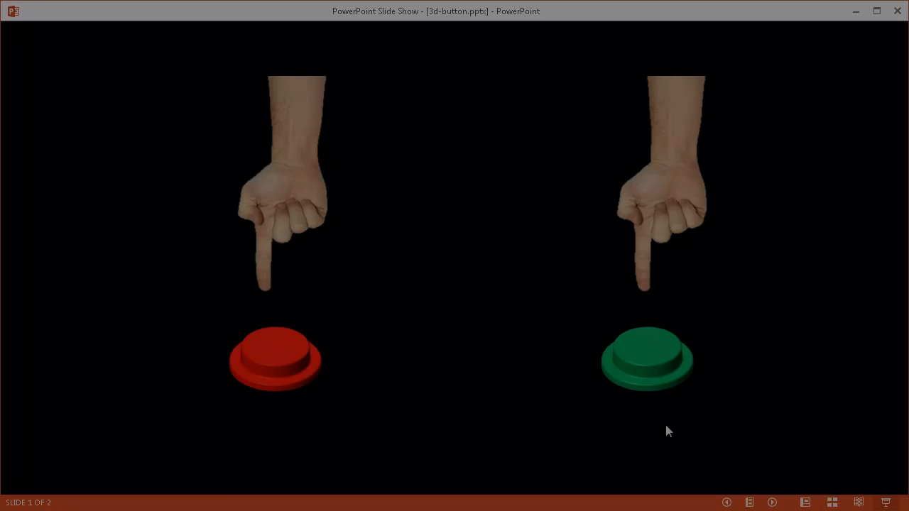
Exit the slide show, go to blank slide 2, and choose the Oval shape.
key("Escape")
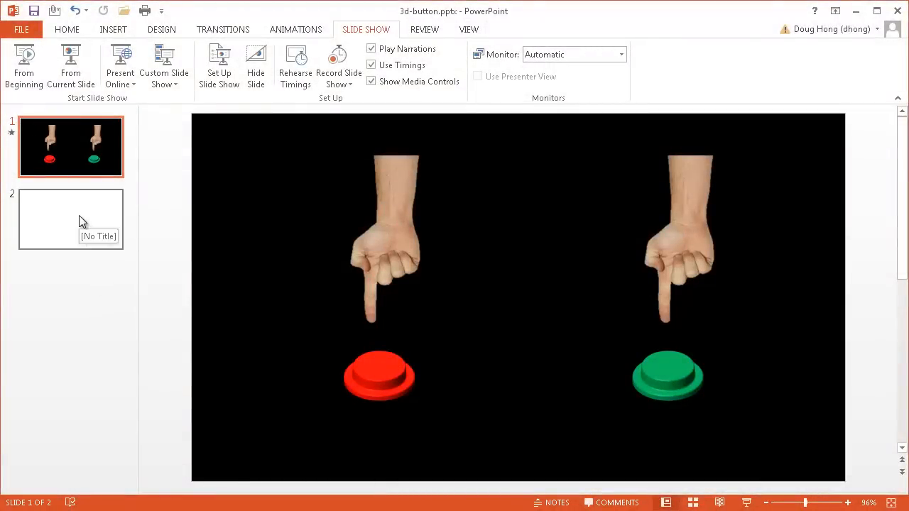
left_click(70, 218)
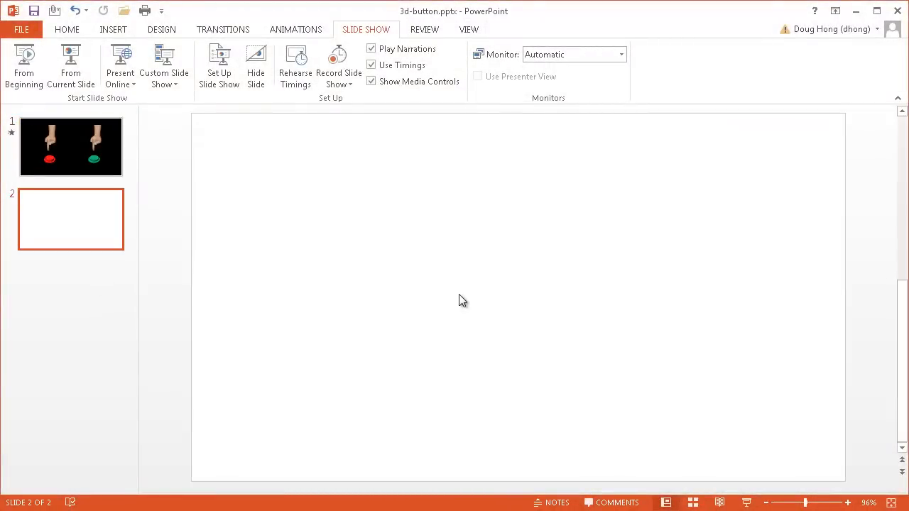
mouse_move(66, 29)
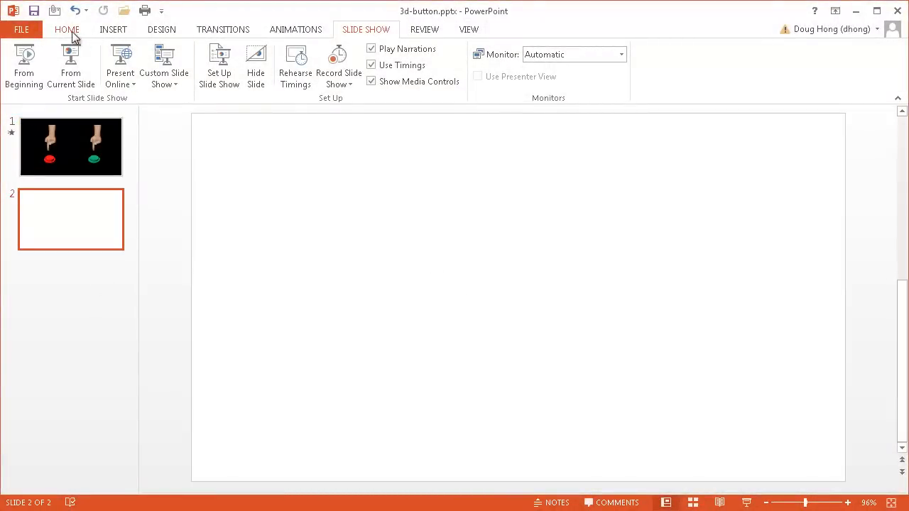
left_click(113, 29)
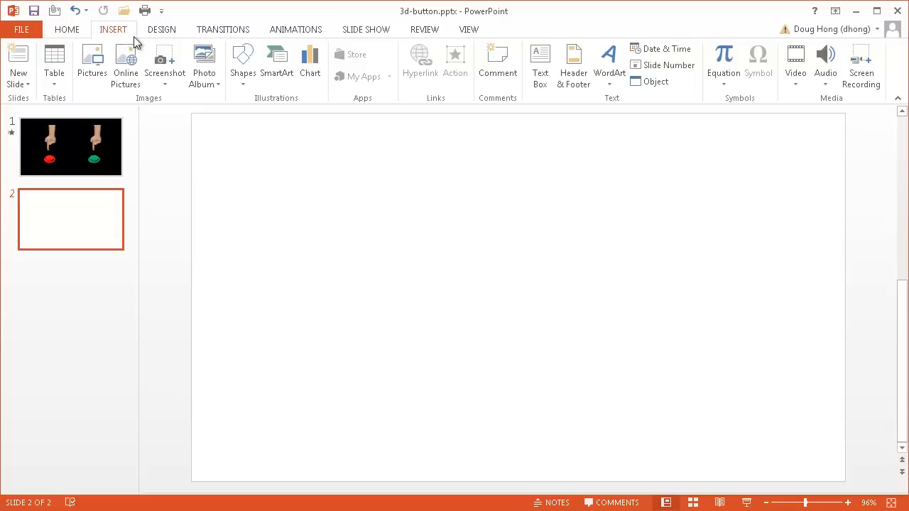
left_click(242, 64)
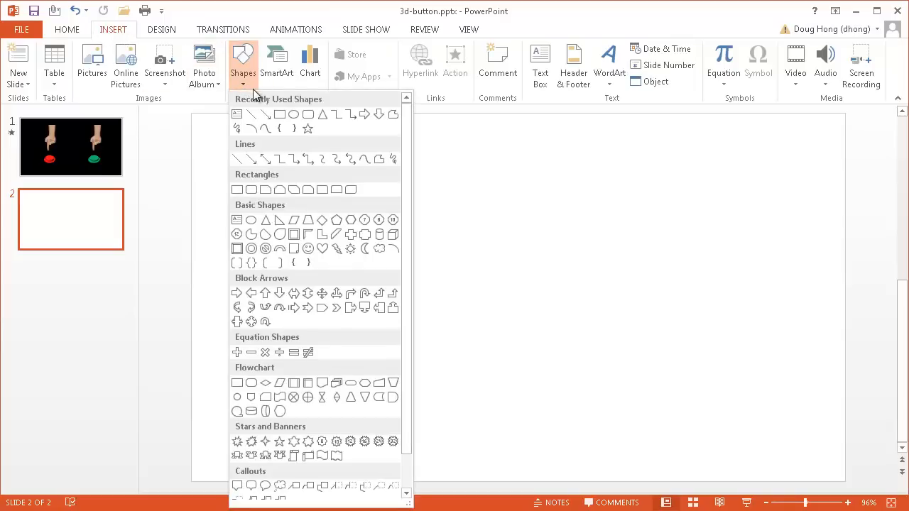
mouse_move(295, 117)
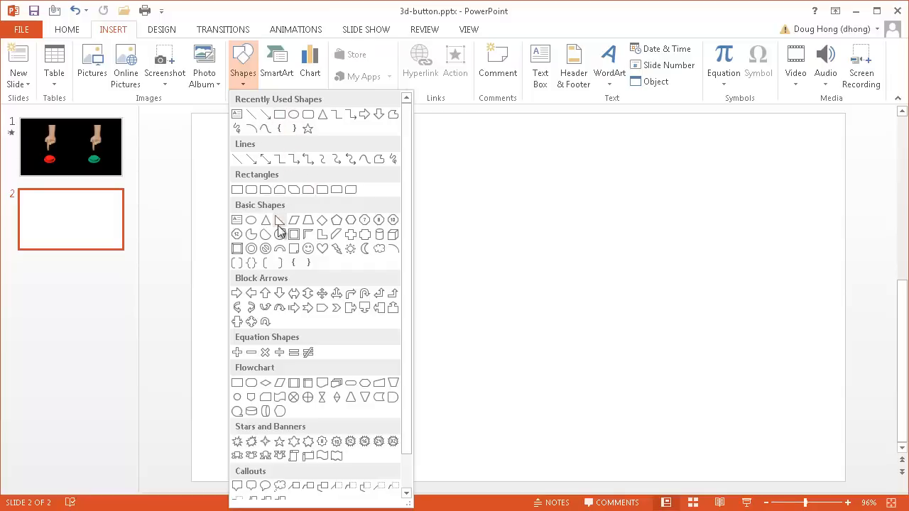
mouse_move(265, 220)
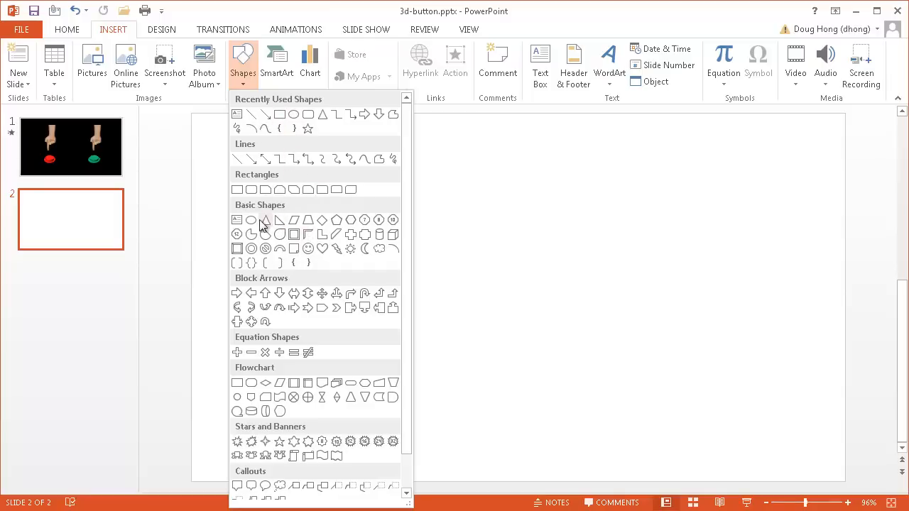
mouse_move(250, 219)
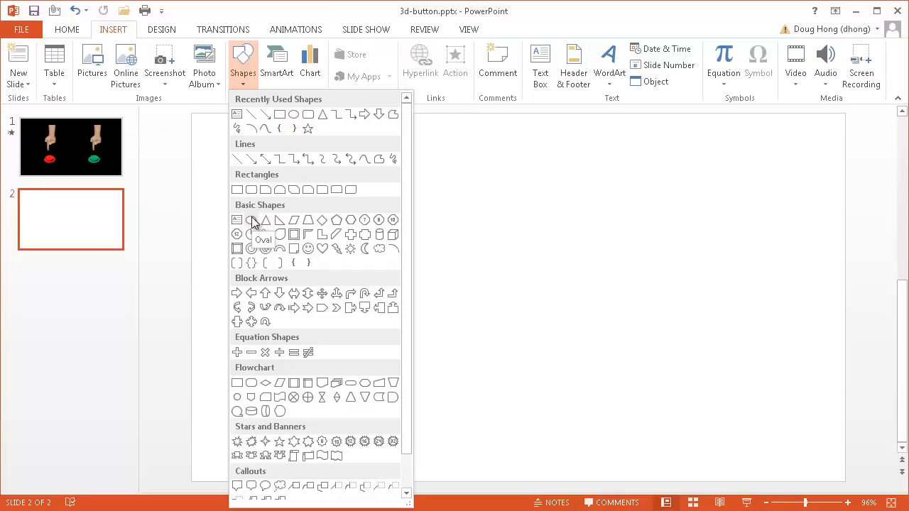
left_click(263, 220)
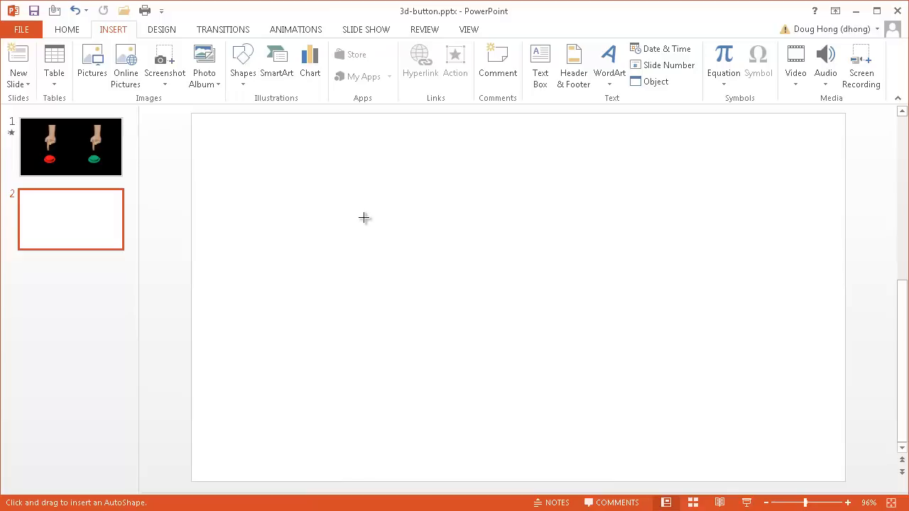
mouse_move(408, 226)
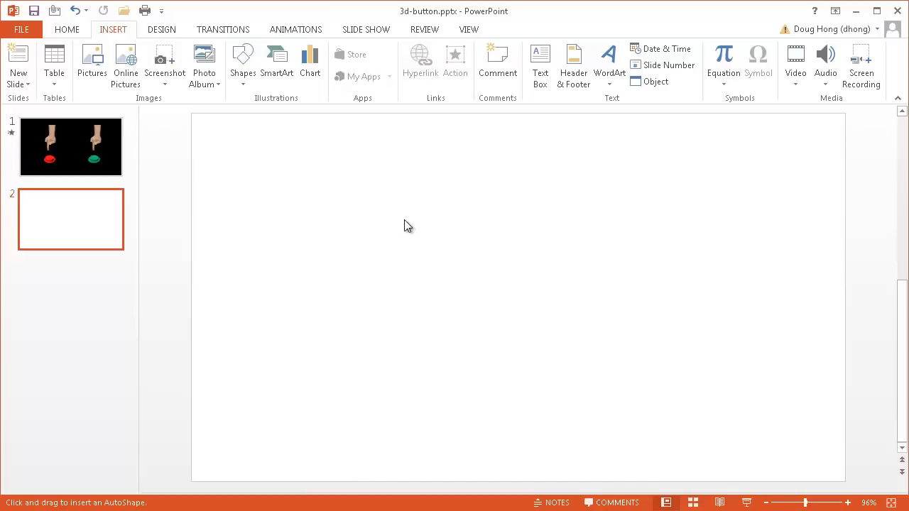
Draw a blue circle, shrink it to 2.17 inches, move it up, and remove its outline.
left_click_drag(408, 226, 521, 319)
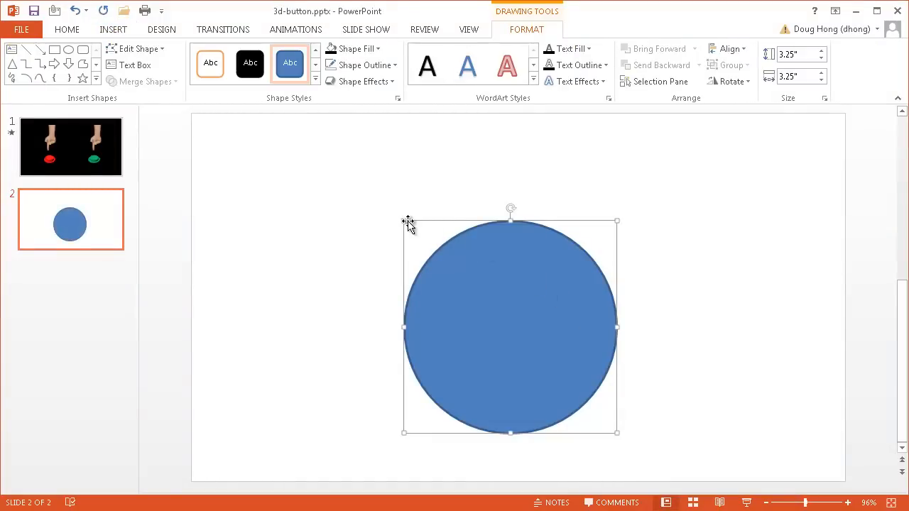
mouse_move(405, 220)
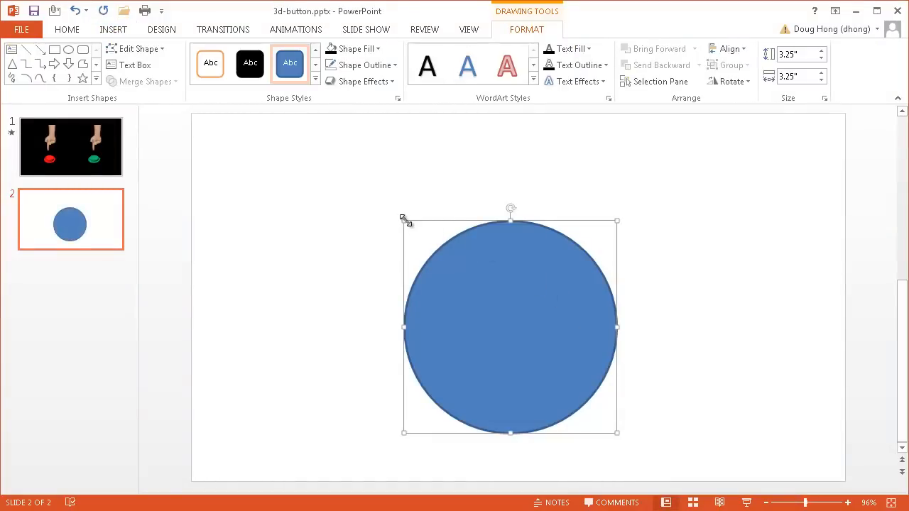
left_click_drag(403, 220, 474, 291)
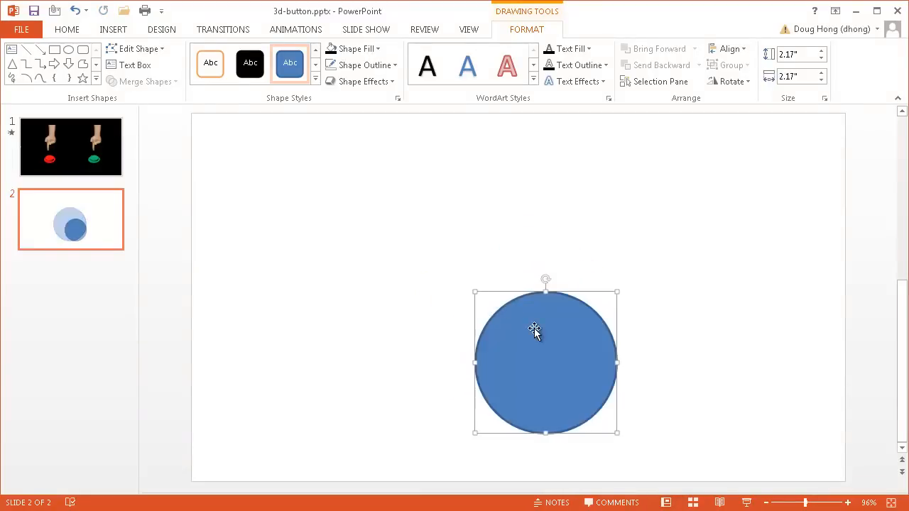
left_click_drag(545, 362, 502, 292)
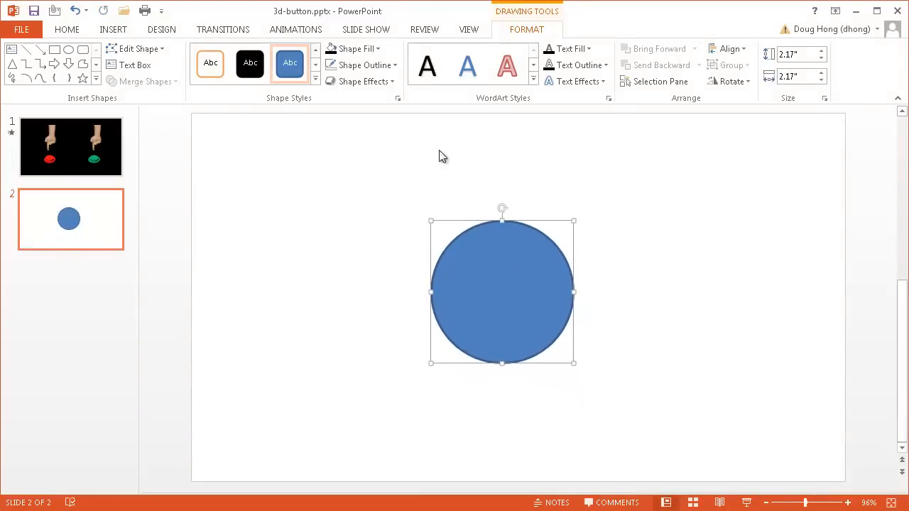
left_click(362, 65)
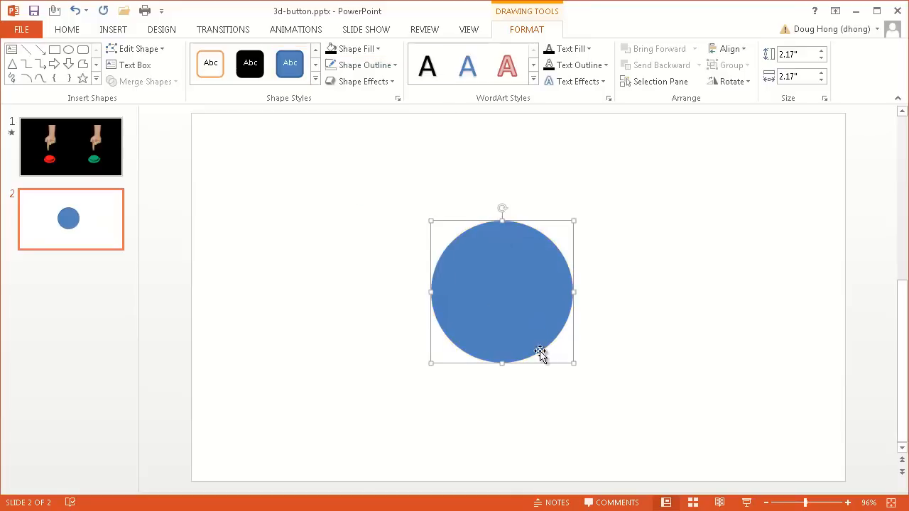
mouse_move(501, 271)
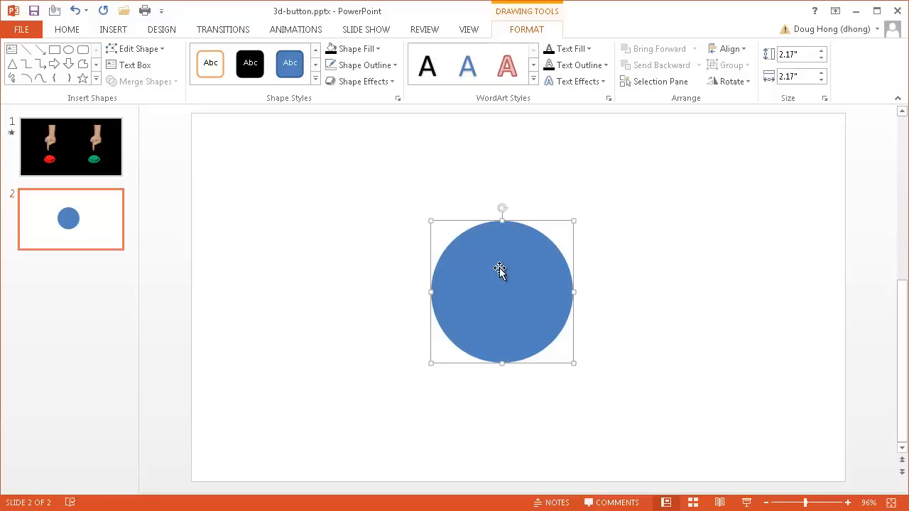
mouse_move(524, 264)
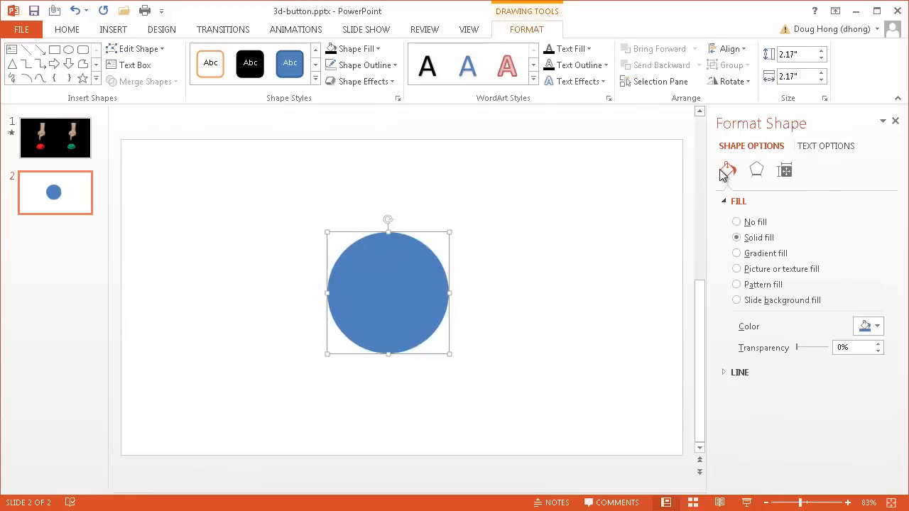
Apply a Top bevel preset to the circle and widen it to about 25 pt.
left_click(755, 170)
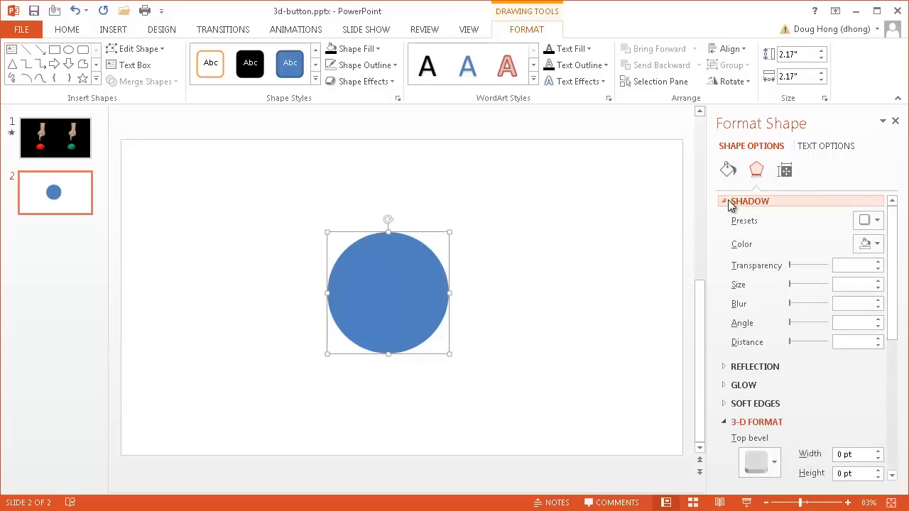
left_click(749, 201)
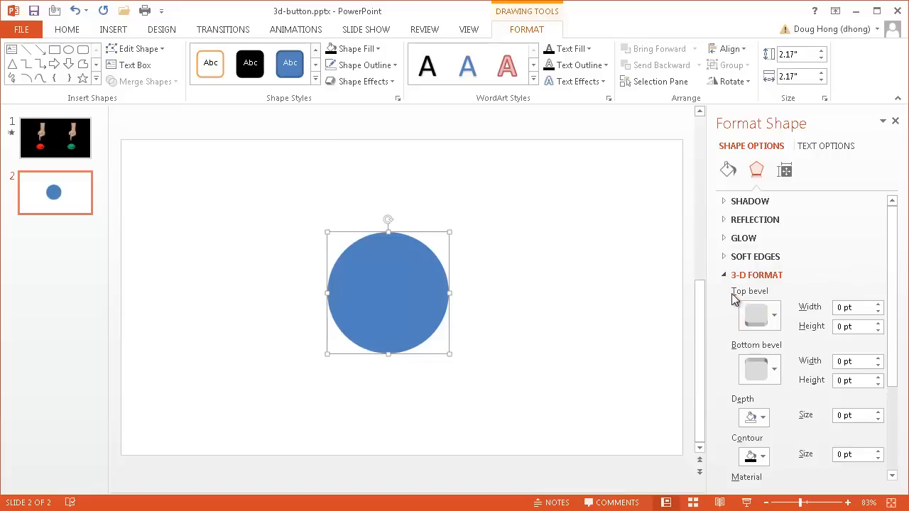
left_click(773, 316)
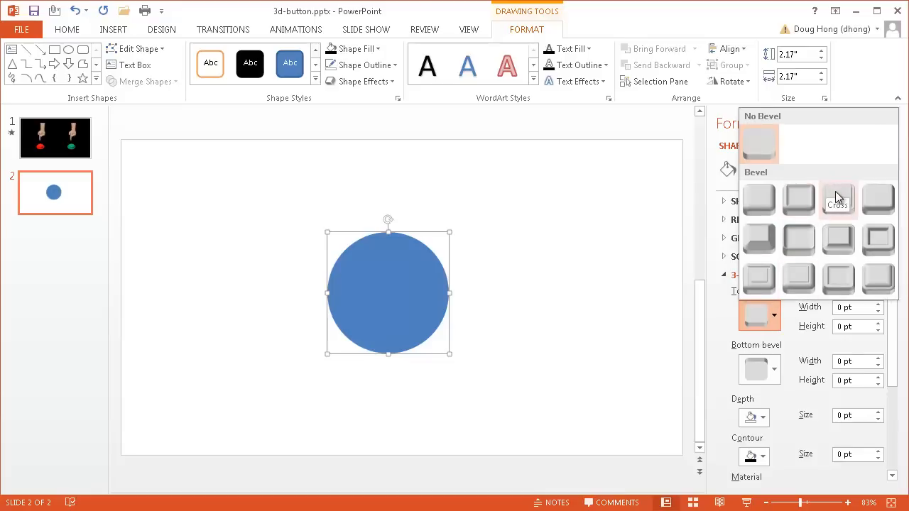
left_click(838, 199)
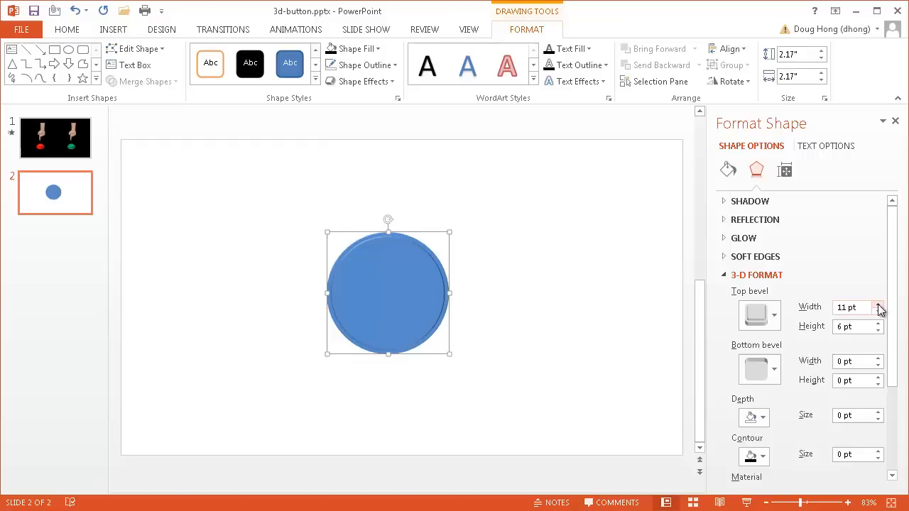
left_click(877, 303)
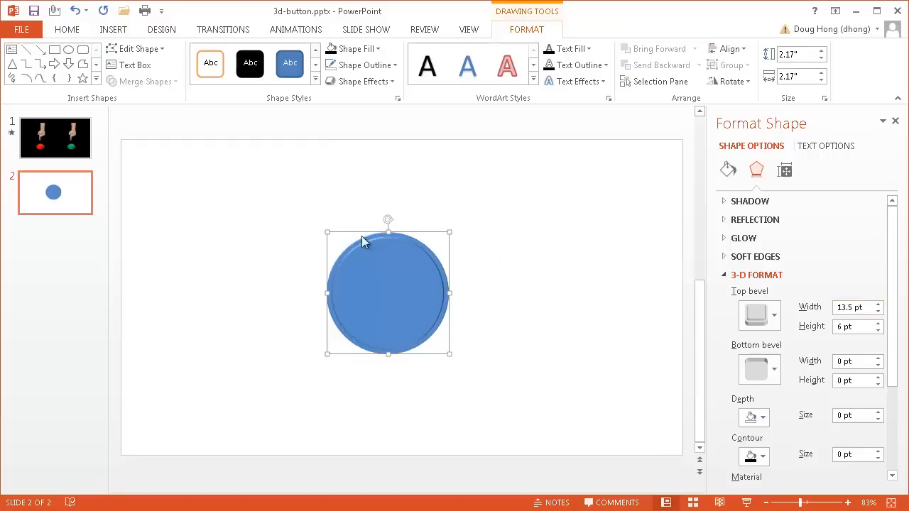
left_click(877, 303)
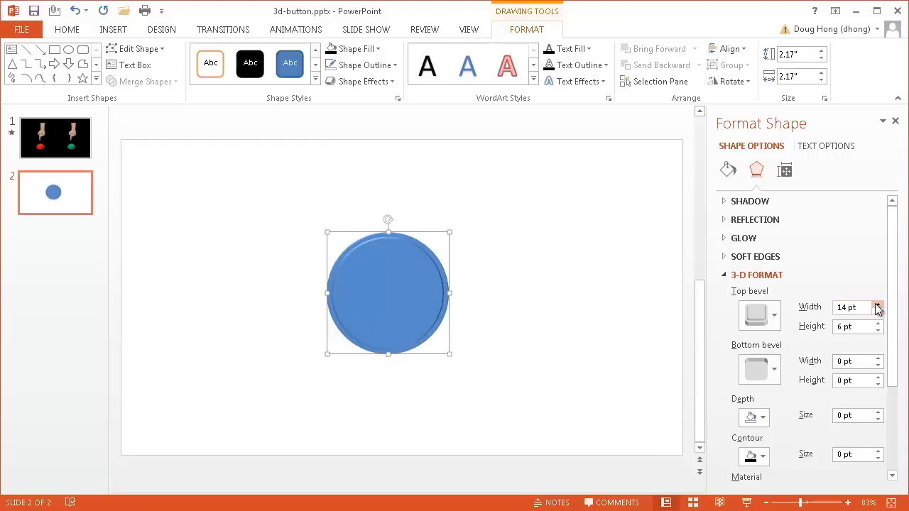
left_click(877, 303)
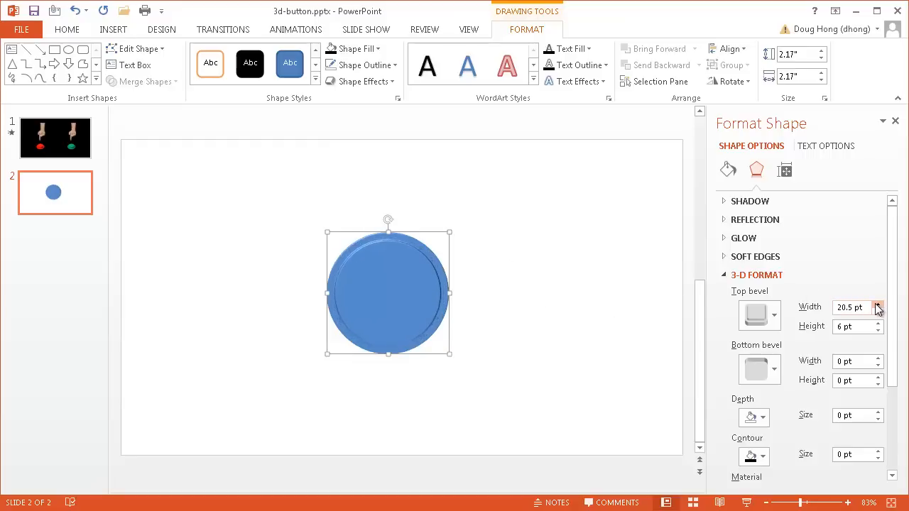
left_click(878, 303)
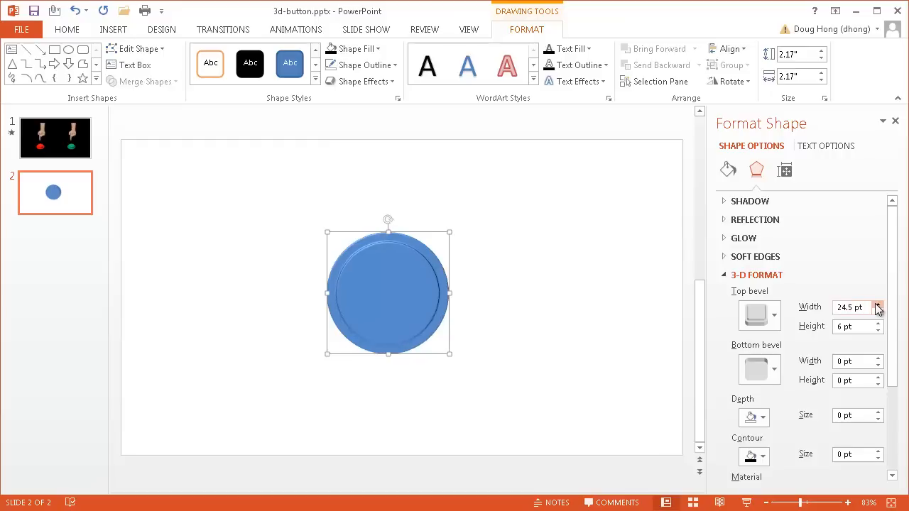
left_click(878, 303)
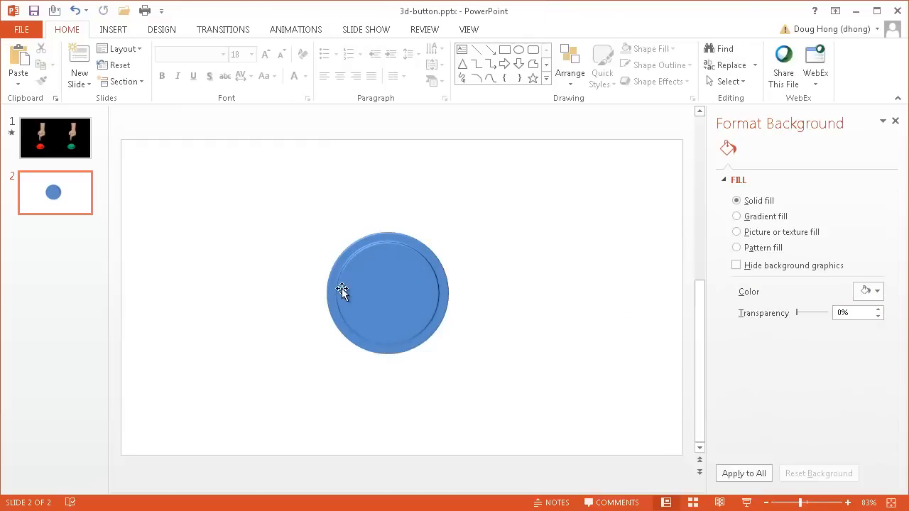
mouse_move(331, 225)
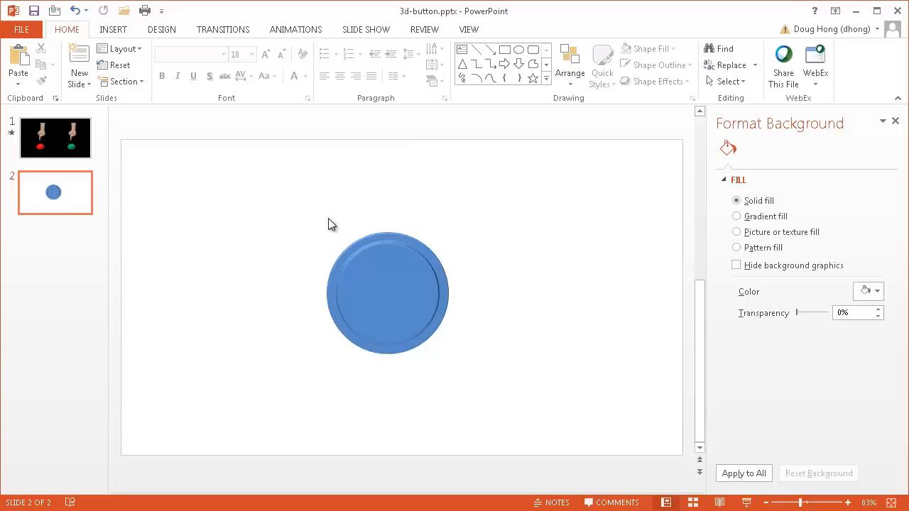
mouse_move(479, 305)
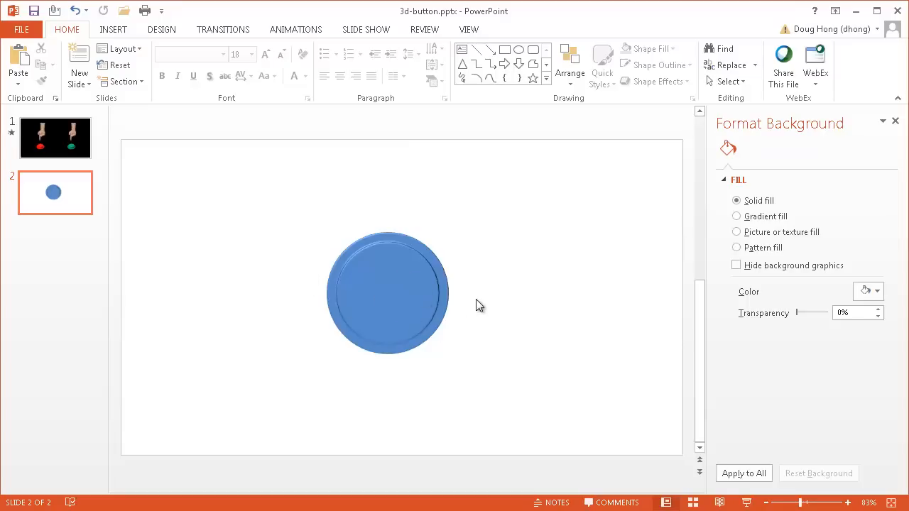
mouse_move(389, 293)
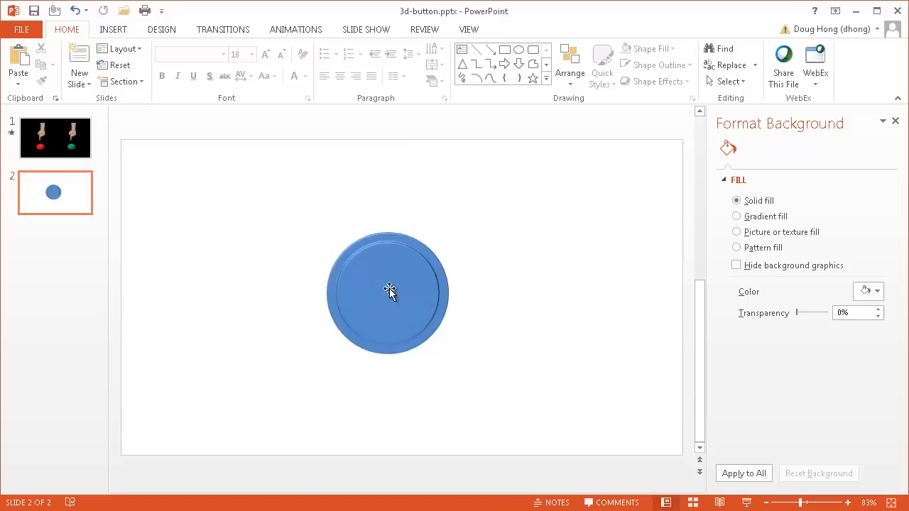
mouse_move(710, 218)
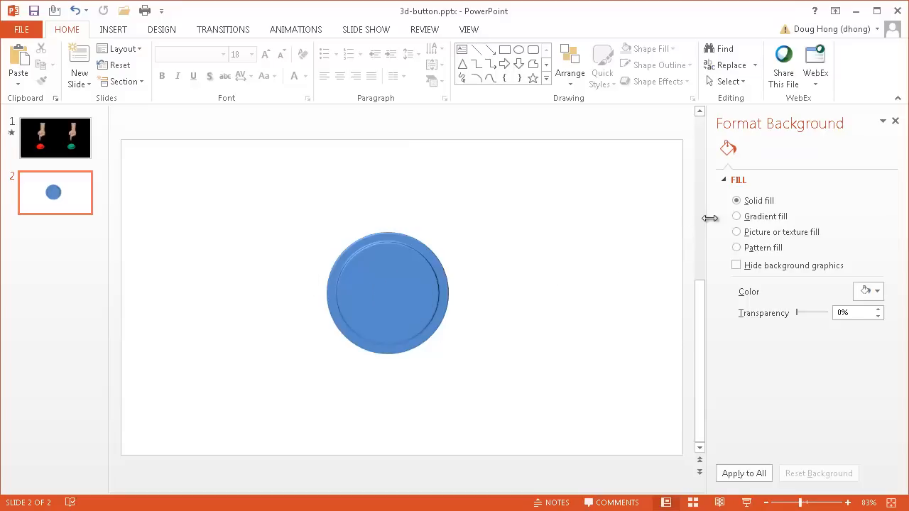
Reselect the bevelled blue circle to bring back its Format Shape settings.
left_click(387, 291)
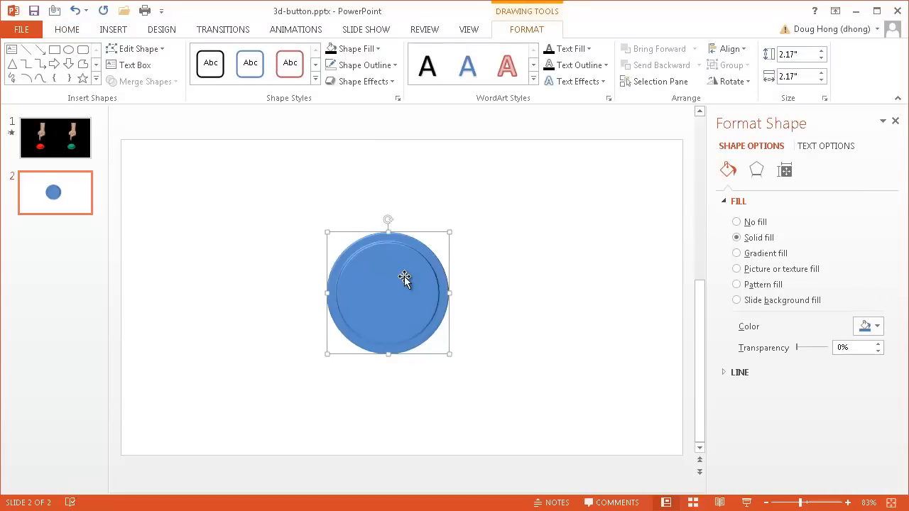
mouse_move(755, 171)
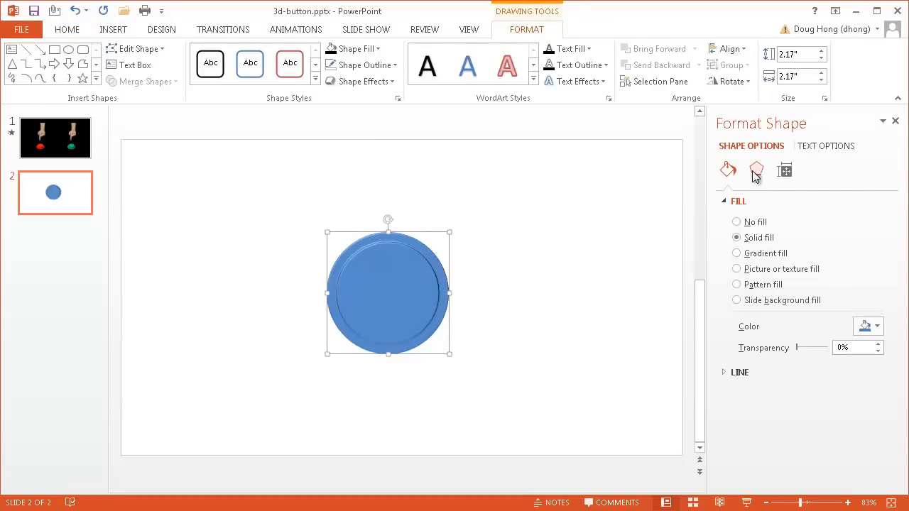
Set the circle's 3-D Y Rotation to 300° so it lies back as a disc.
left_click(755, 170)
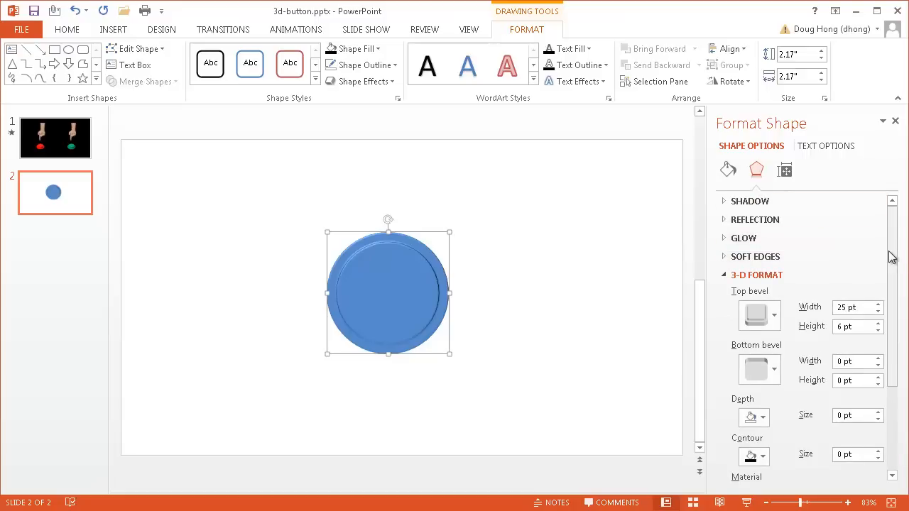
scroll("down", 3)
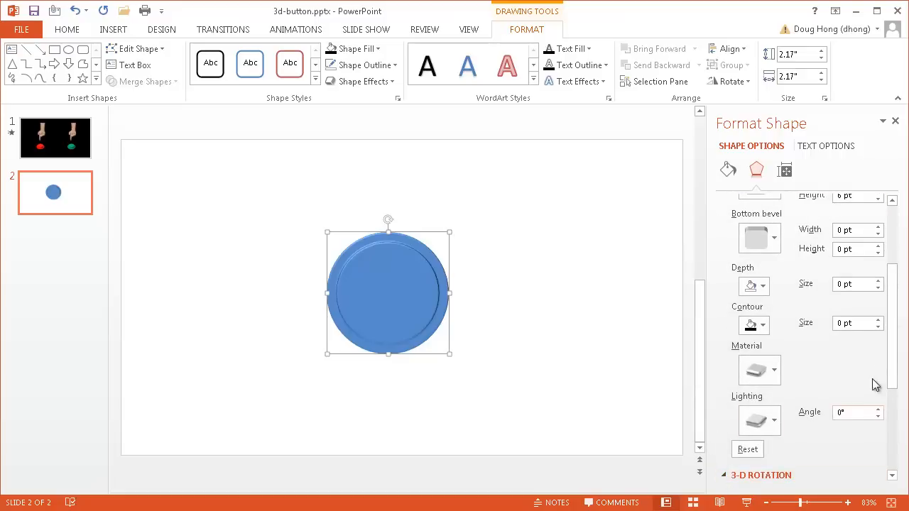
scroll("down", 3)
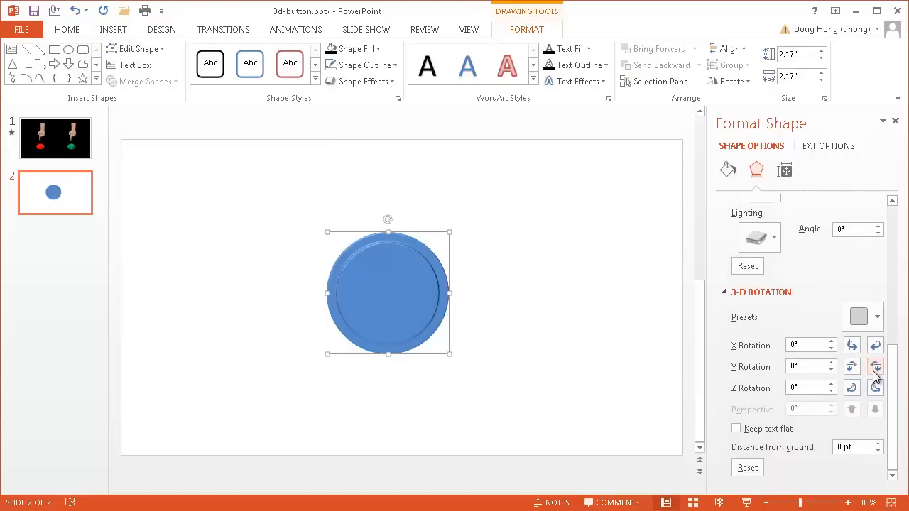
left_click(875, 366)
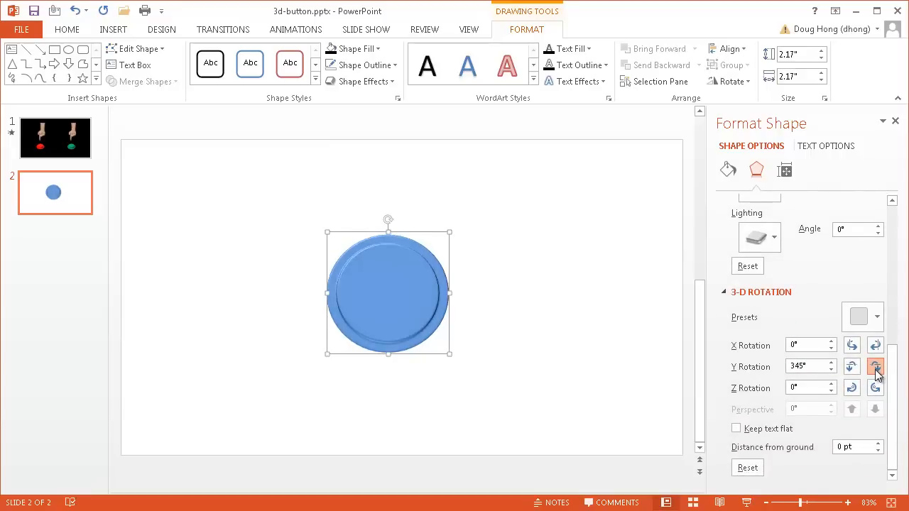
left_click(875, 366)
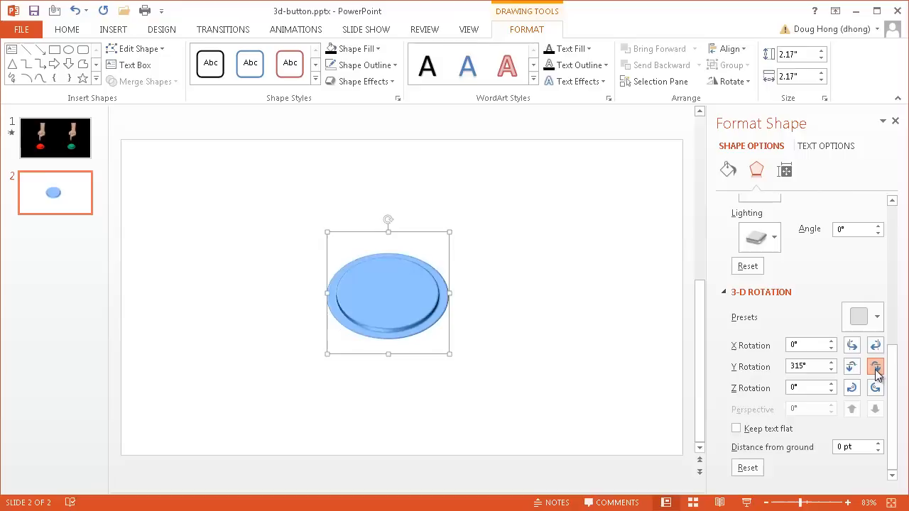
left_click(876, 367)
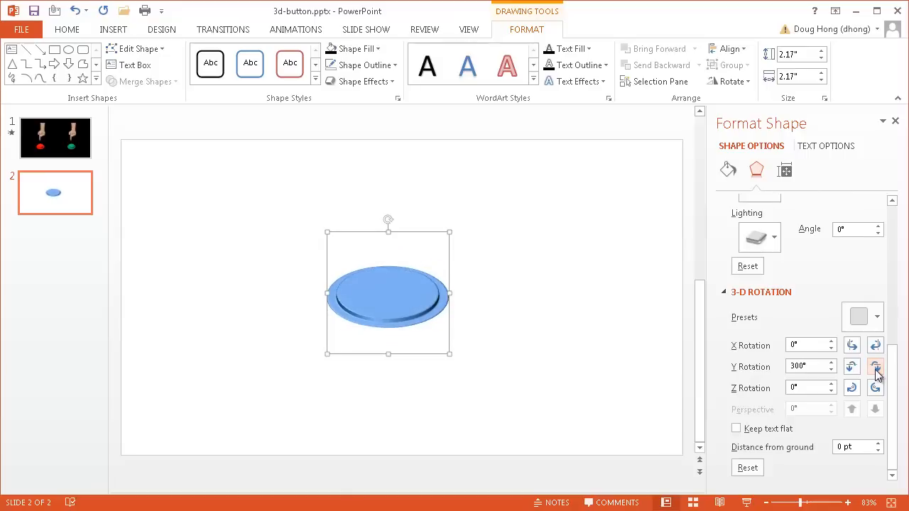
mouse_move(414, 266)
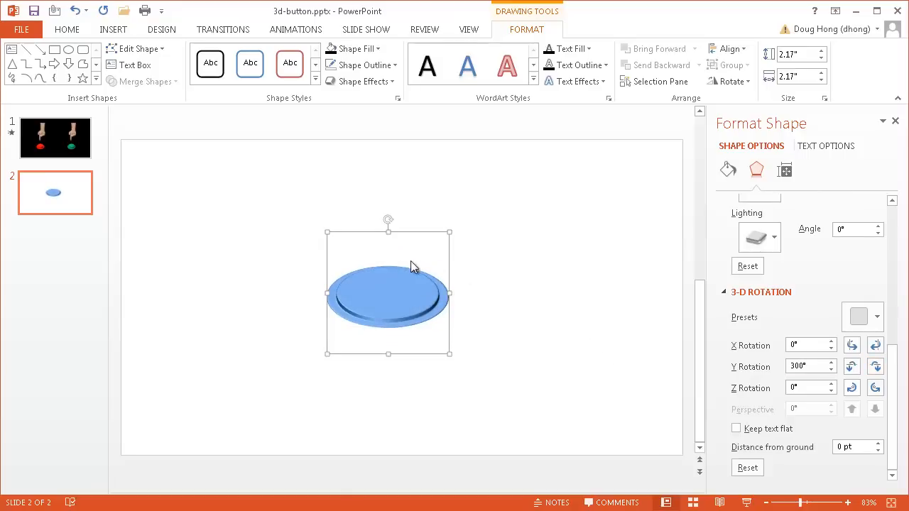
mouse_move(399, 304)
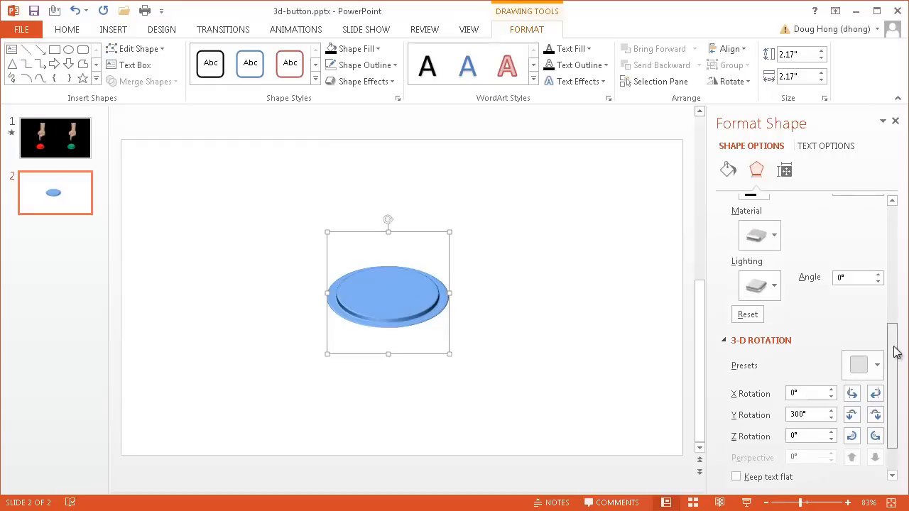
Raise the top bevel height to 15 pt and its width to 30 pt.
scroll("up", 3)
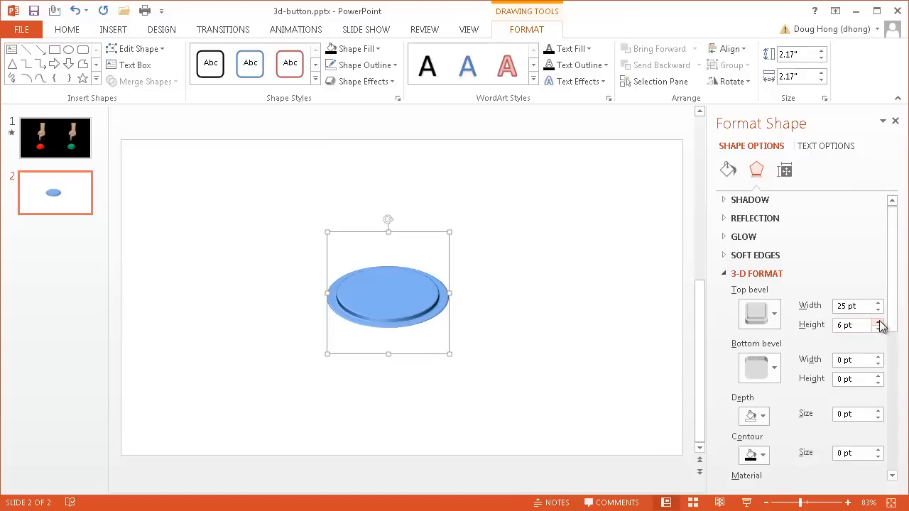
left_click(878, 321)
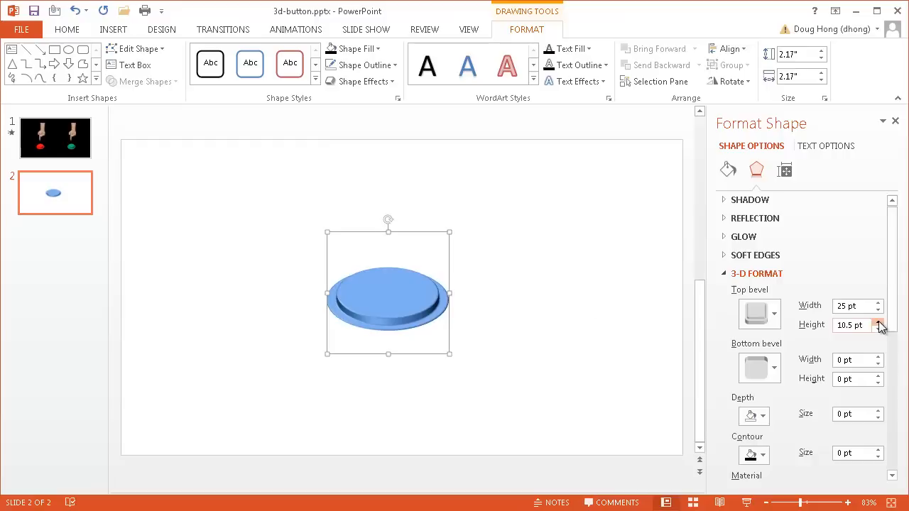
left_click(878, 322)
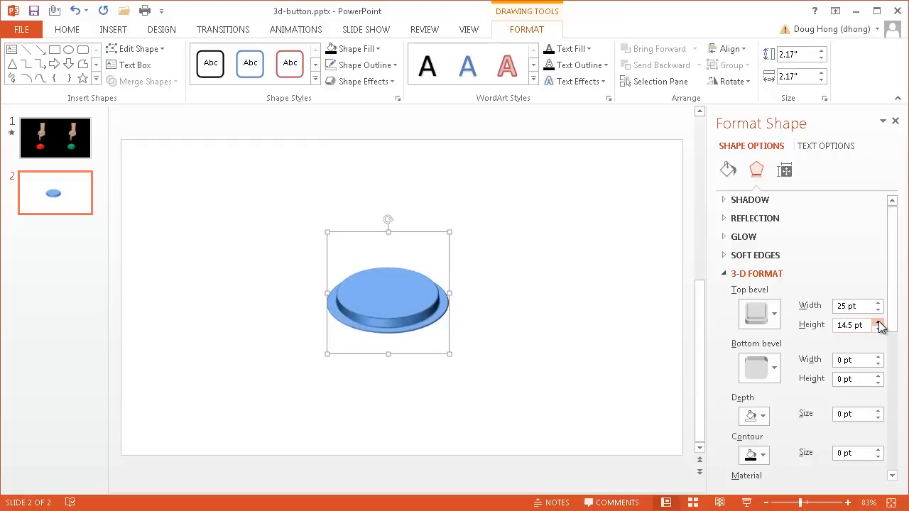
left_click(878, 321)
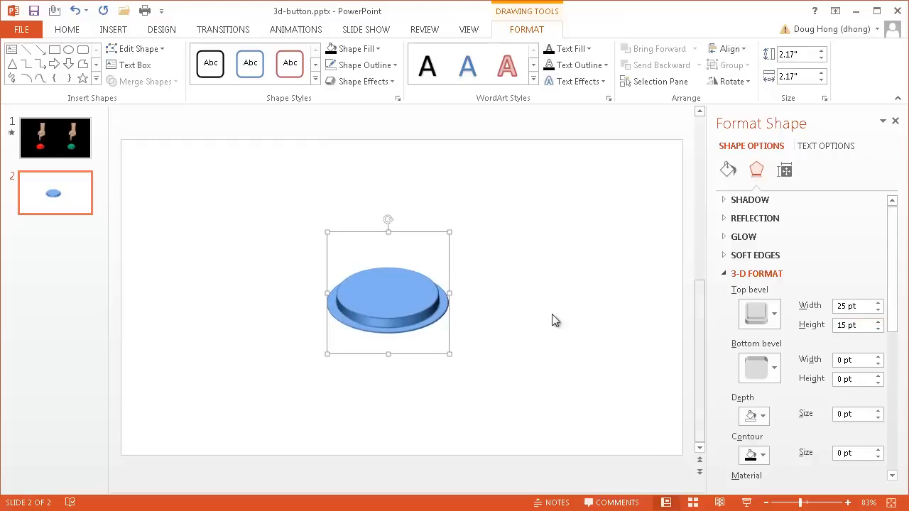
mouse_move(813, 329)
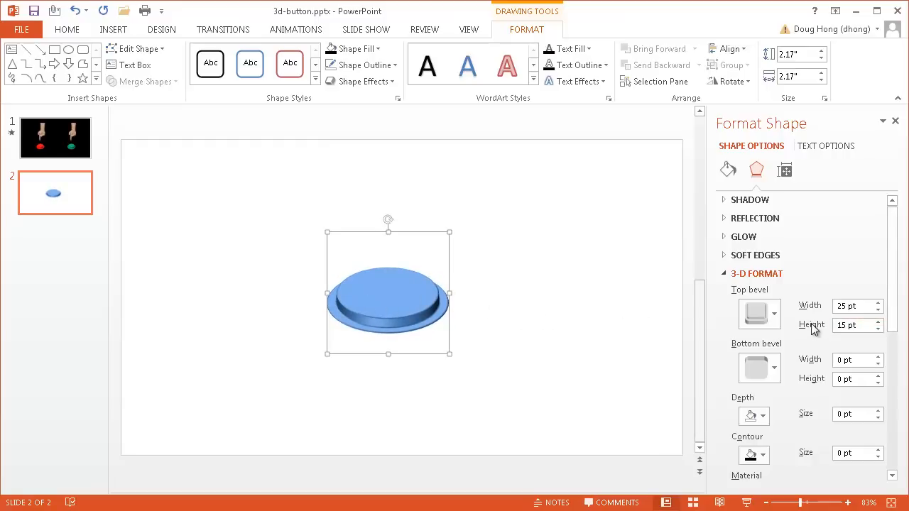
left_click(879, 302)
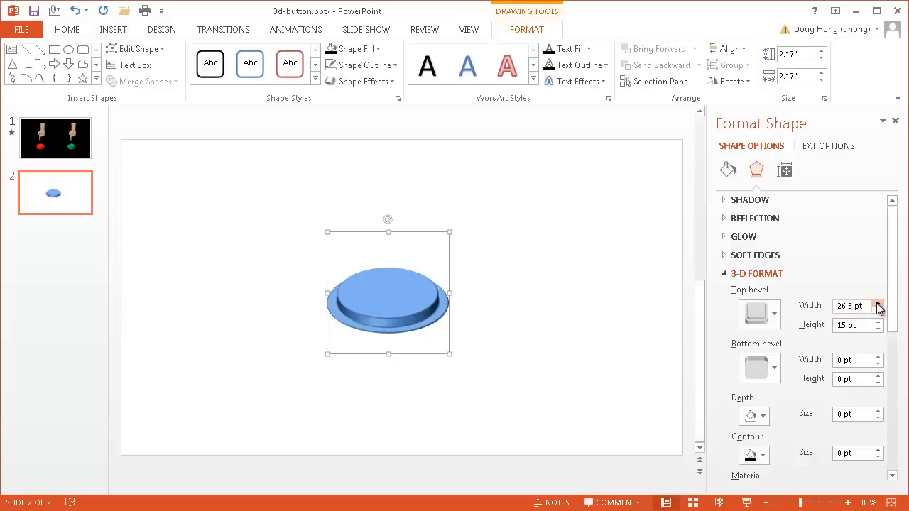
left_click(878, 302)
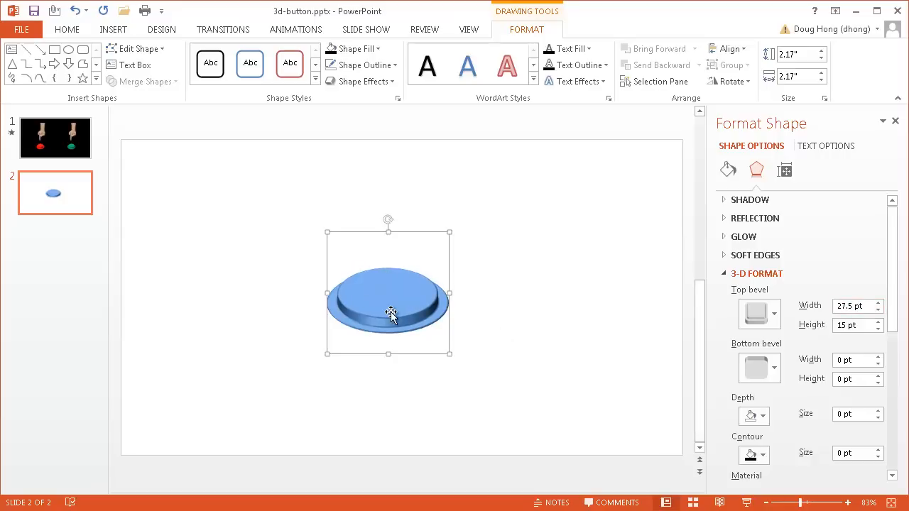
left_click(880, 302)
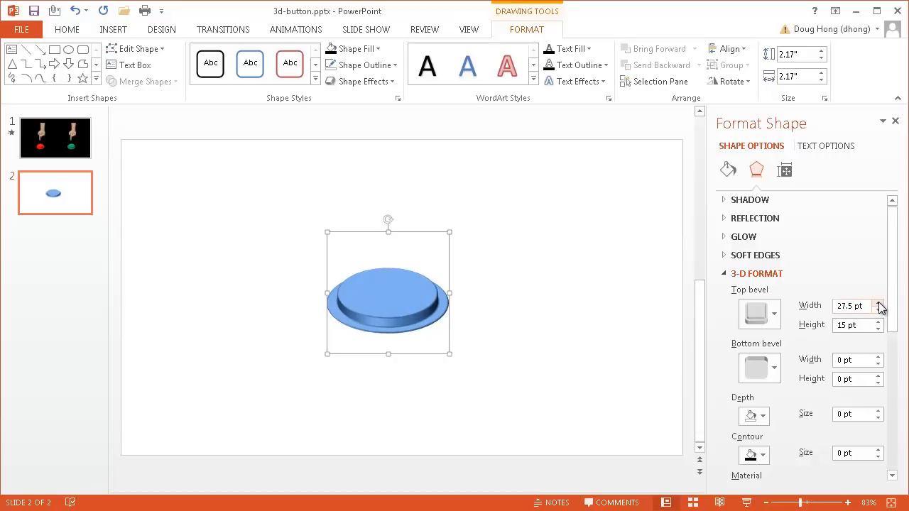
left_click(878, 302)
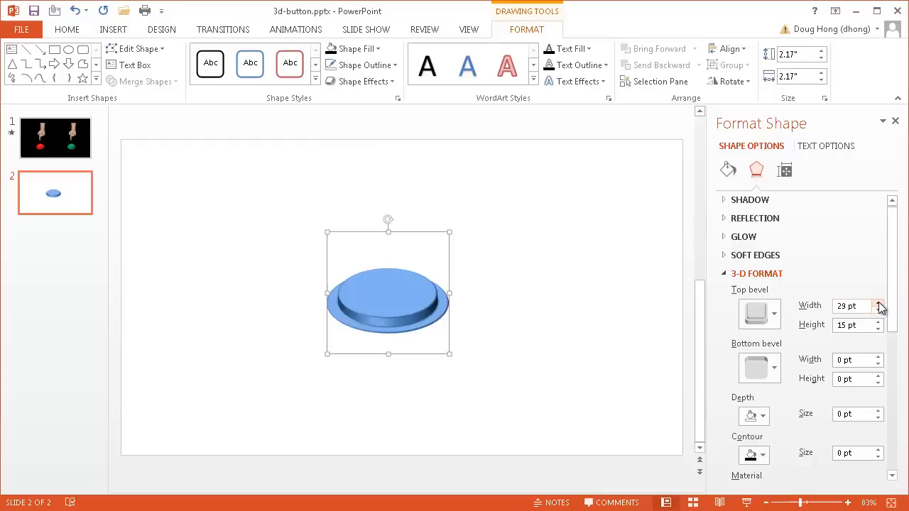
left_click(878, 302)
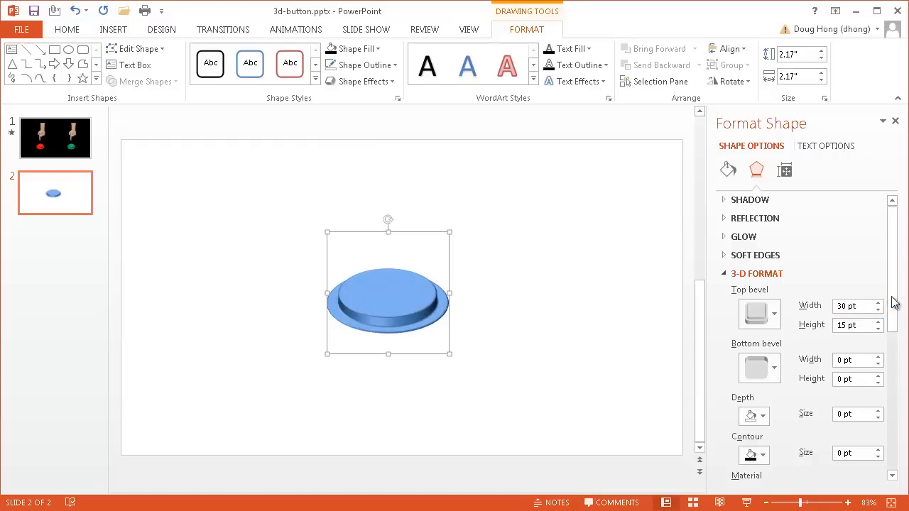
Set the extrusion depth to 2.5 pt and browse the Material and Lighting presets.
scroll("down", 3)
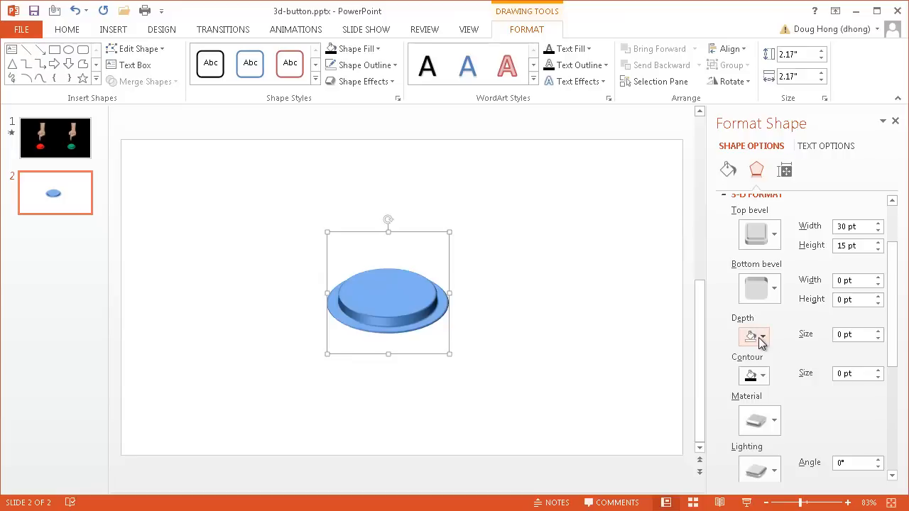
left_click(878, 330)
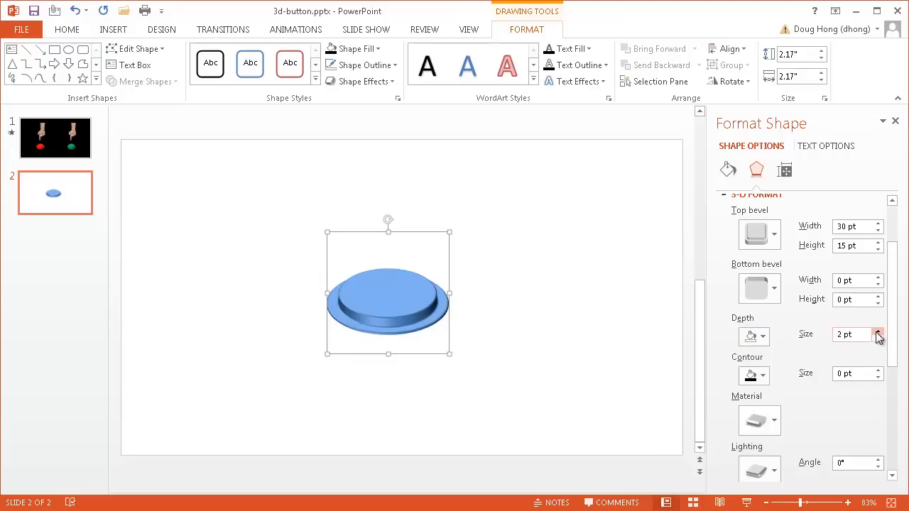
left_click(877, 330)
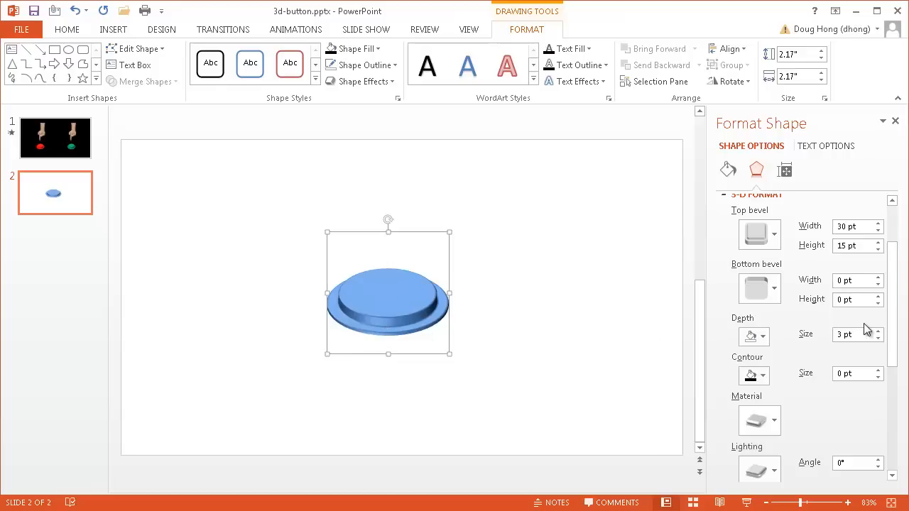
left_click(877, 338)
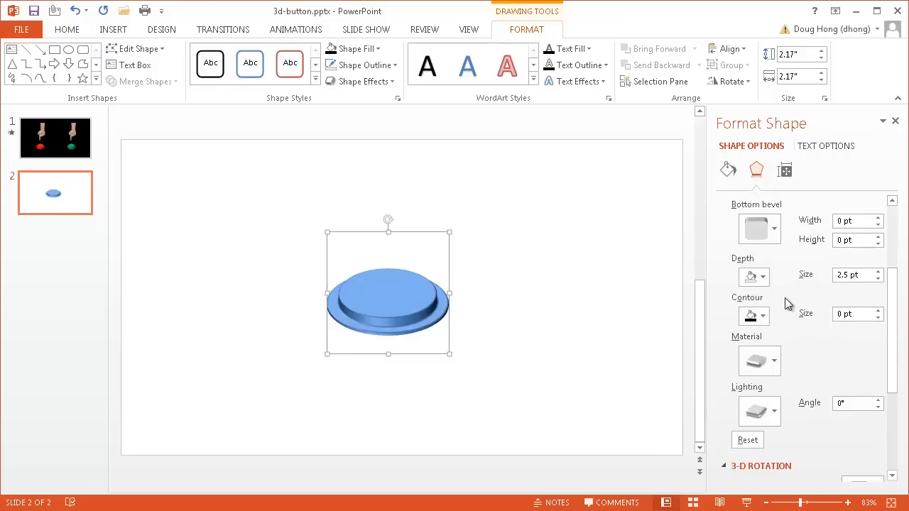
left_click(758, 361)
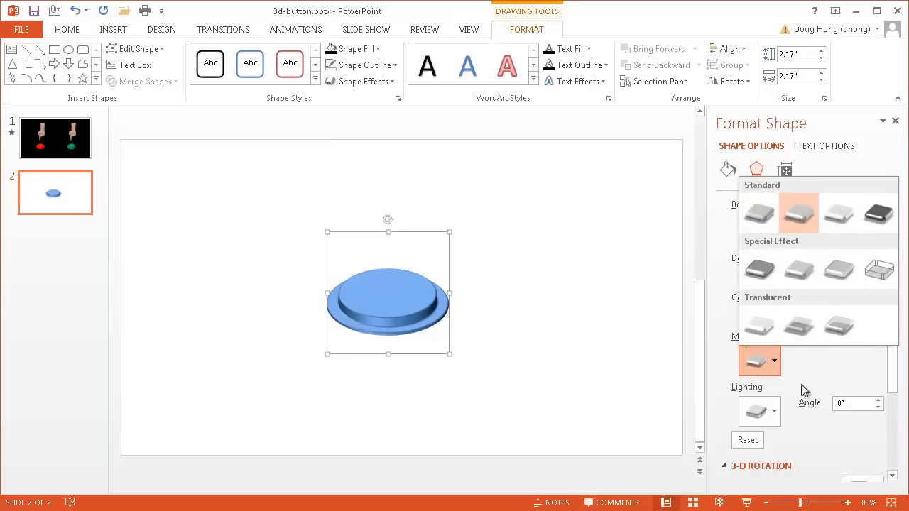
mouse_move(798, 268)
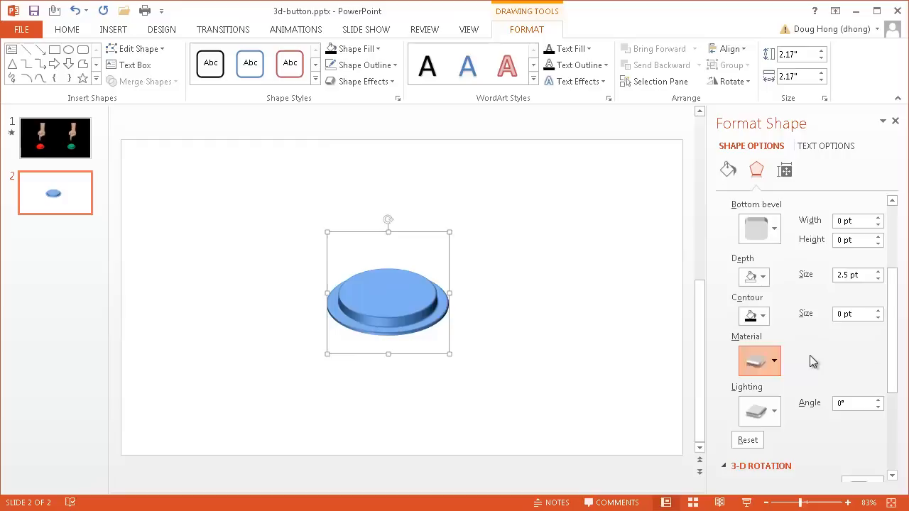
left_click(773, 361)
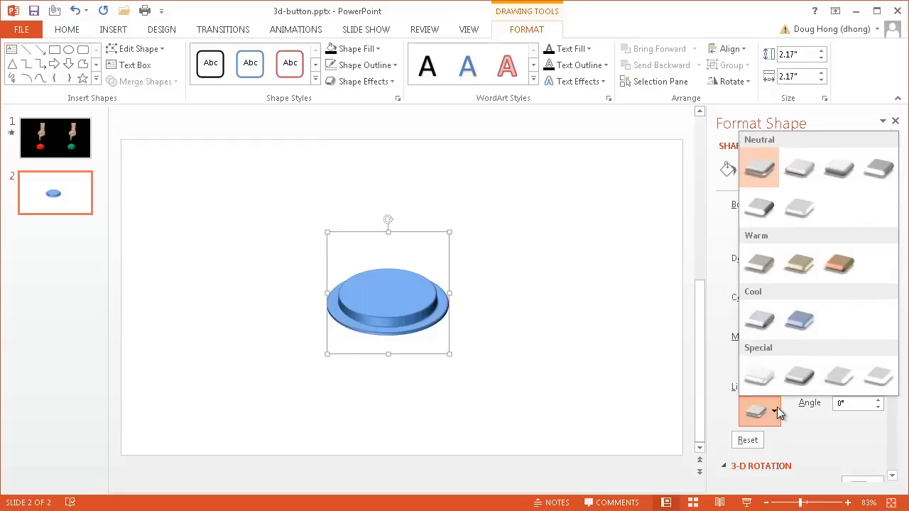
mouse_move(799, 375)
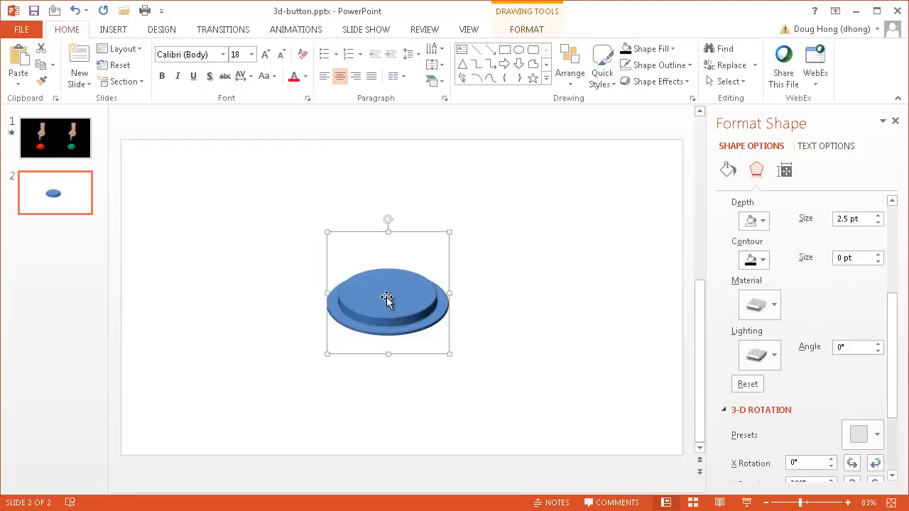
mouse_move(457, 319)
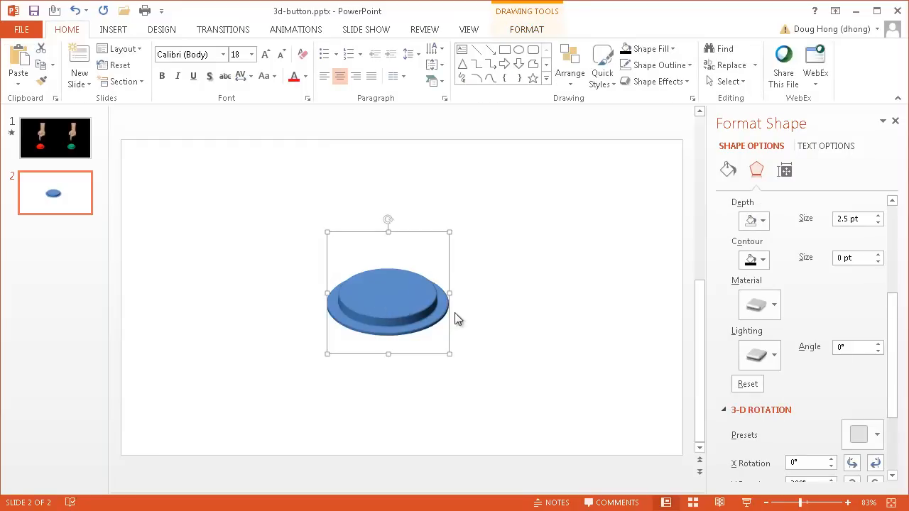
Widen the button's top bevel to 31.5 pt.
scroll("up", 3)
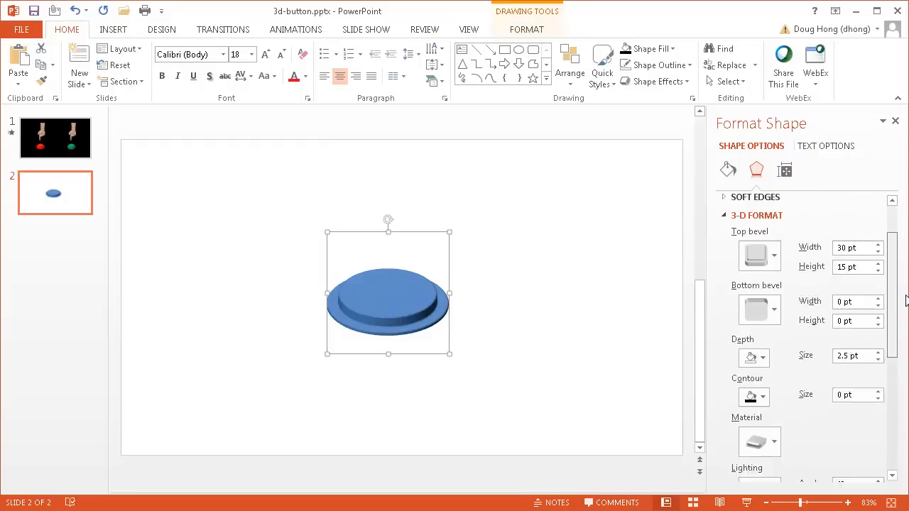
scroll("up", 3)
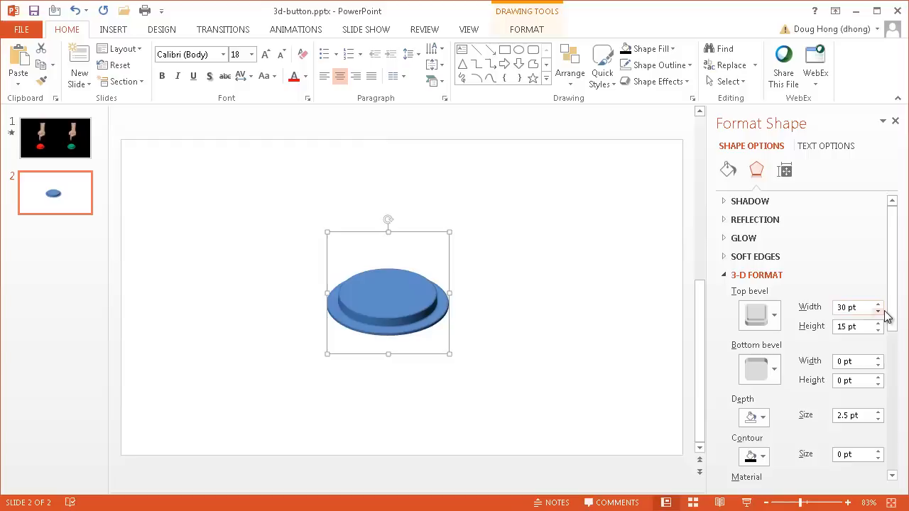
left_click(877, 303)
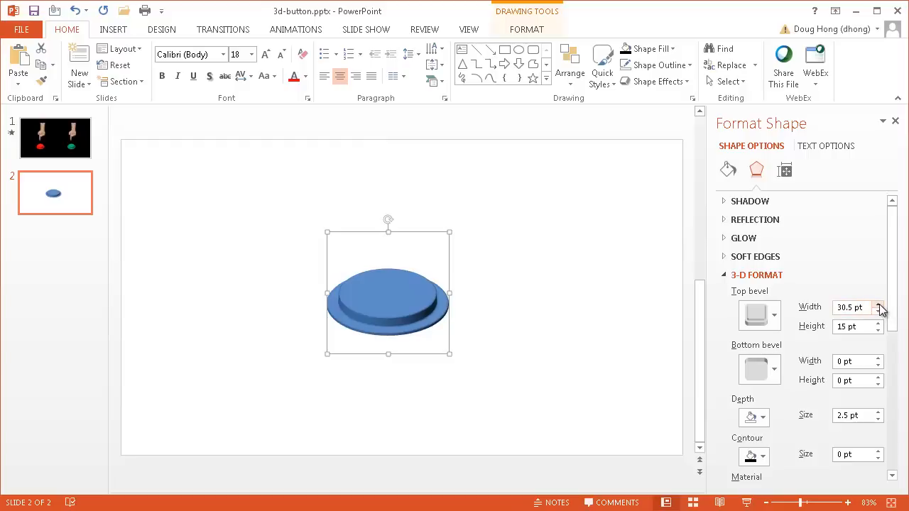
left_click(878, 303)
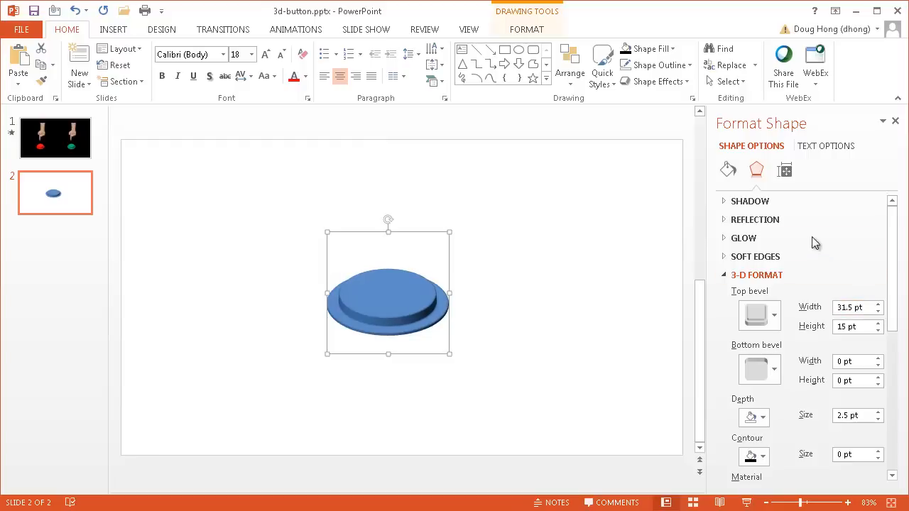
Change the button's fill colour to red.
left_click(728, 169)
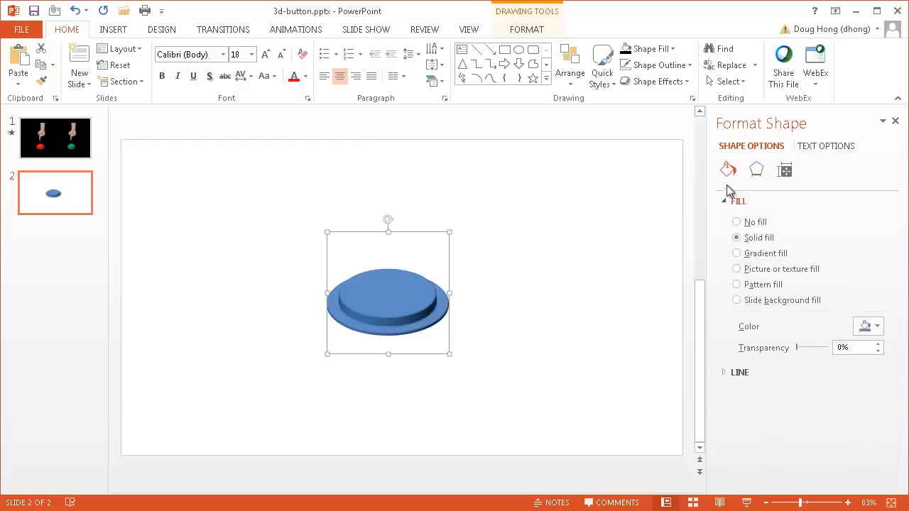
left_click(876, 325)
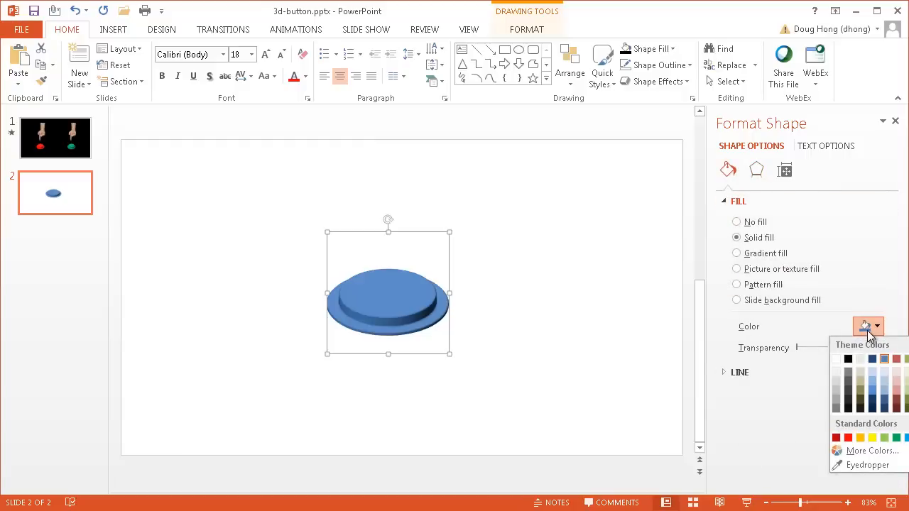
left_click(837, 436)
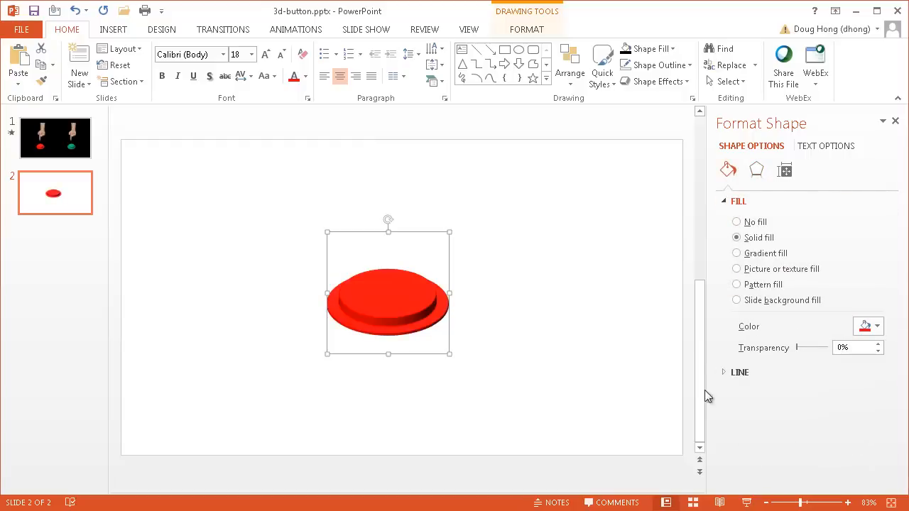
Move the red button toward the upper left and make it smaller.
left_click_drag(388, 293, 252, 240)
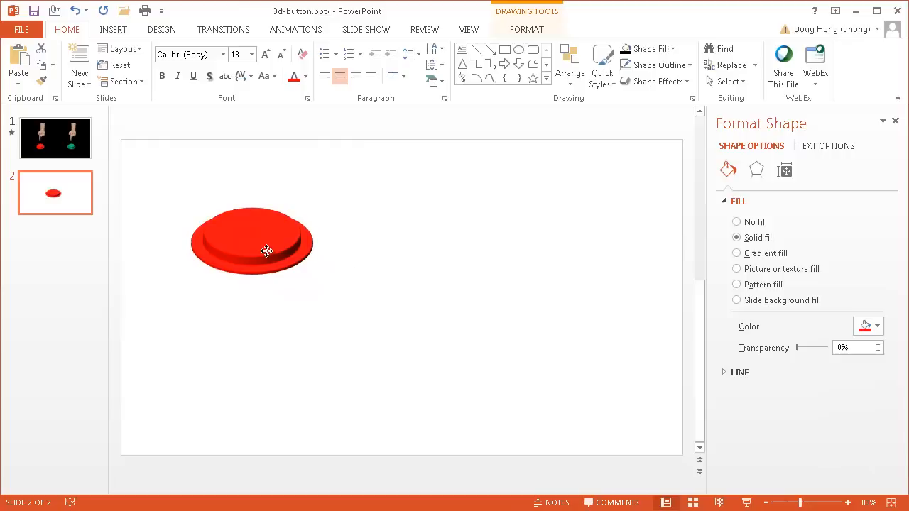
left_click(266, 251)
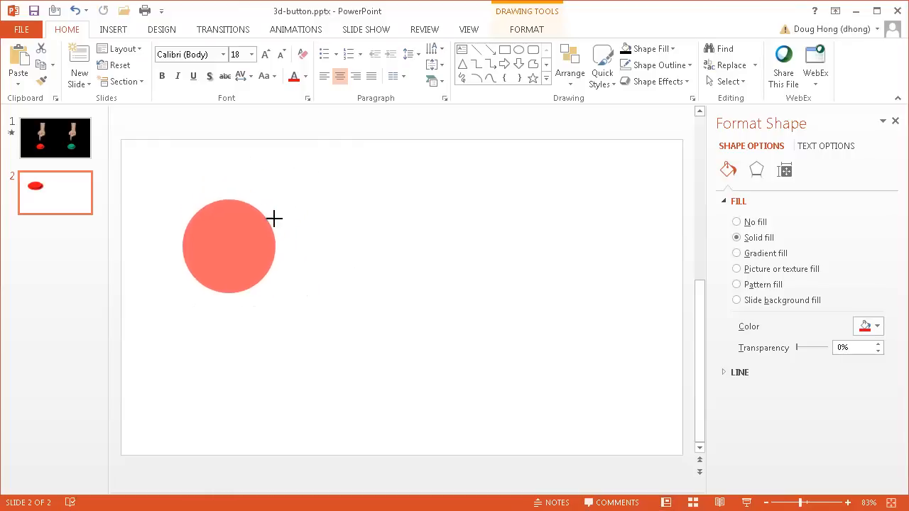
left_click(229, 247)
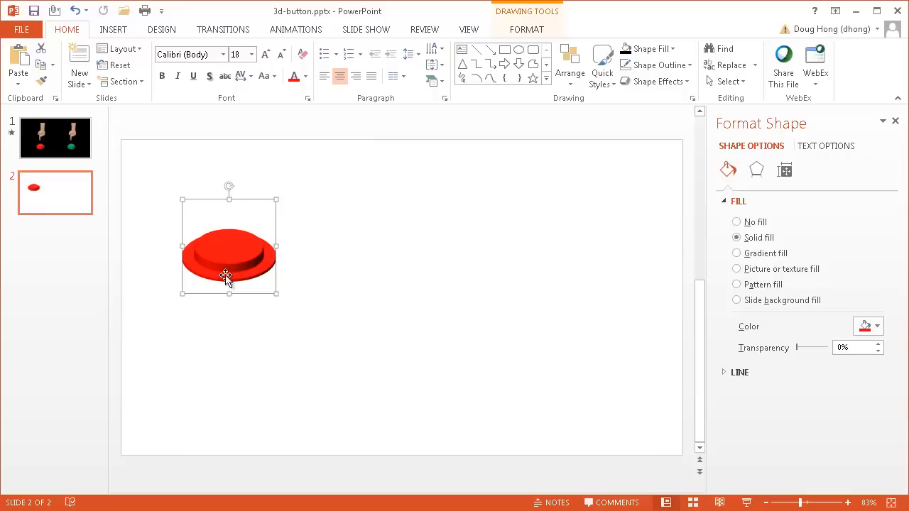
mouse_move(217, 254)
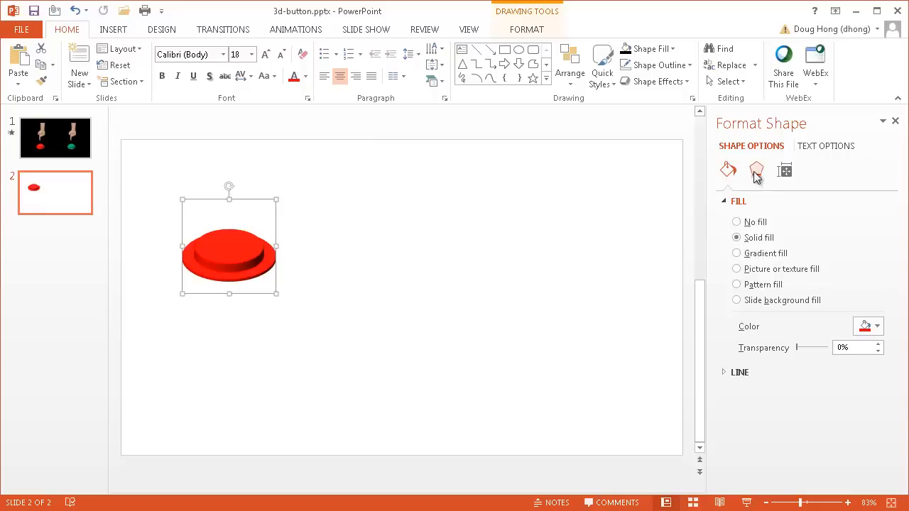
Narrow the red button's top bevel width from 31.5 pt to 25.5 pt.
left_click(755, 169)
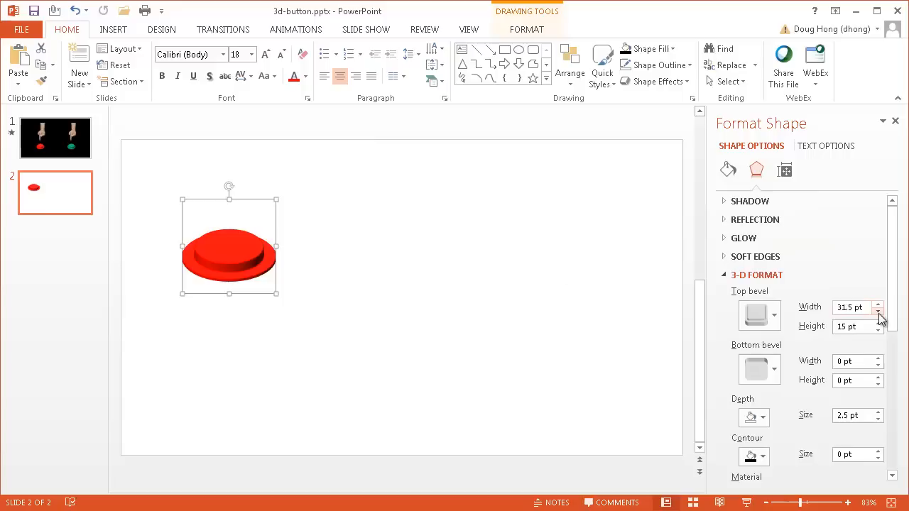
left_click(877, 311)
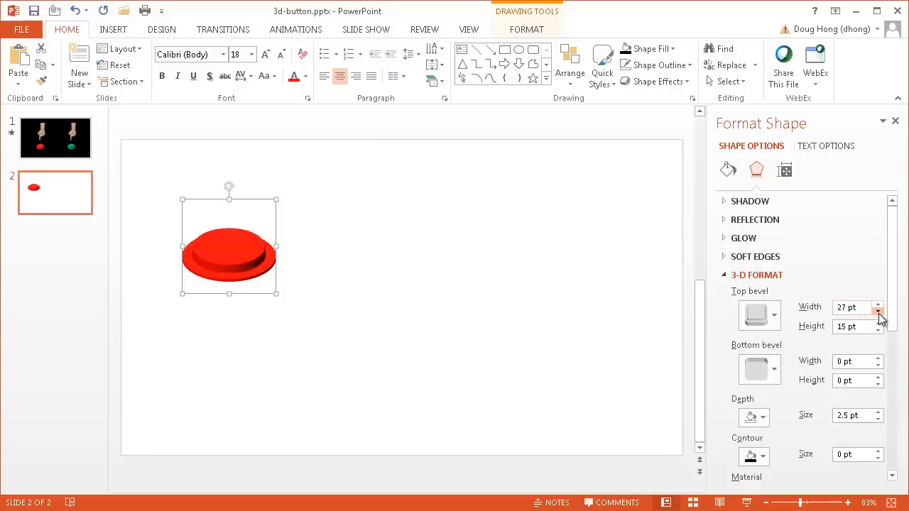
left_click(877, 311)
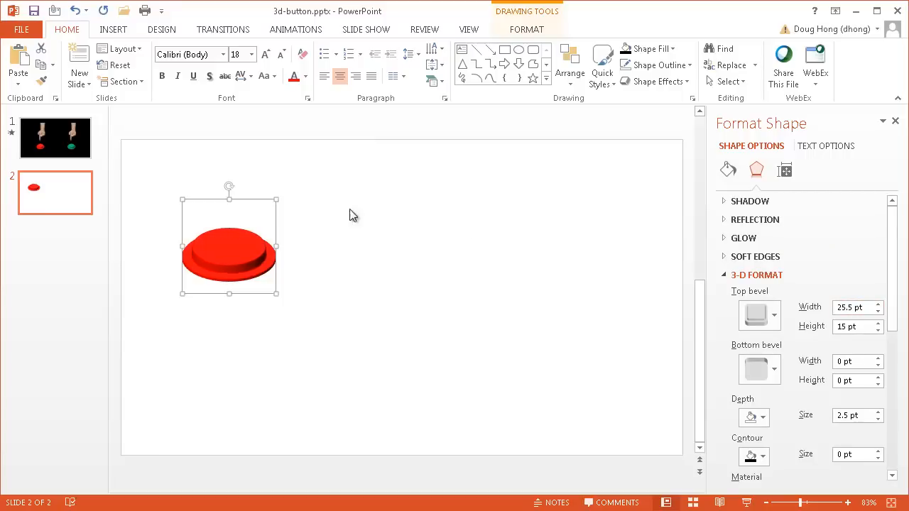
mouse_move(225, 252)
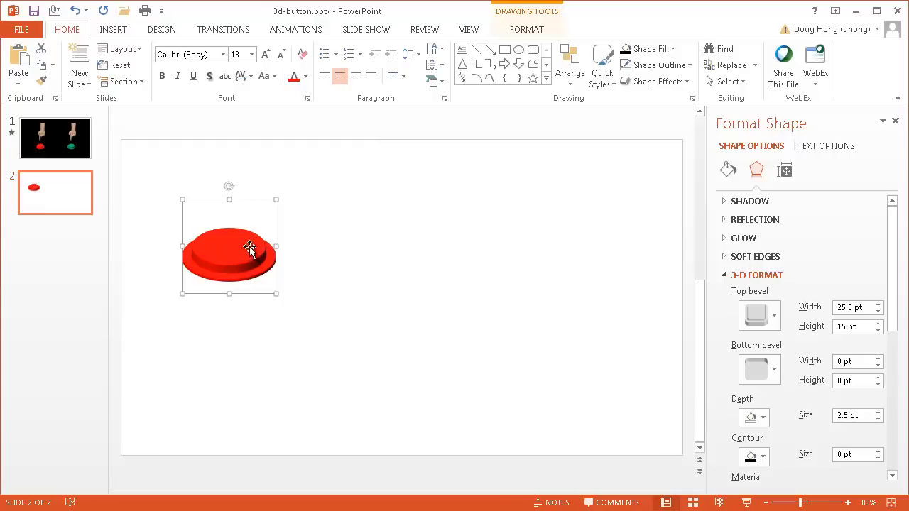
mouse_move(226, 264)
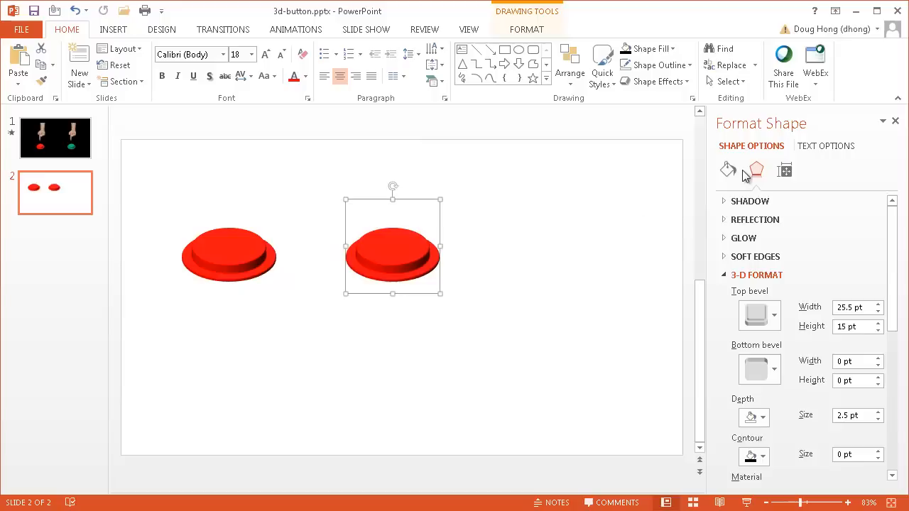
Give the copied button a green fill and deselect both buttons.
left_click(727, 169)
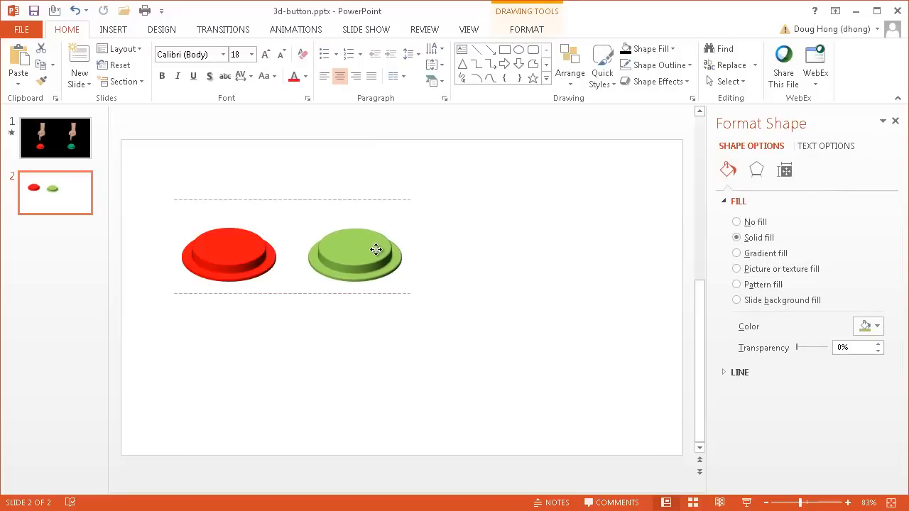
left_click(355, 255)
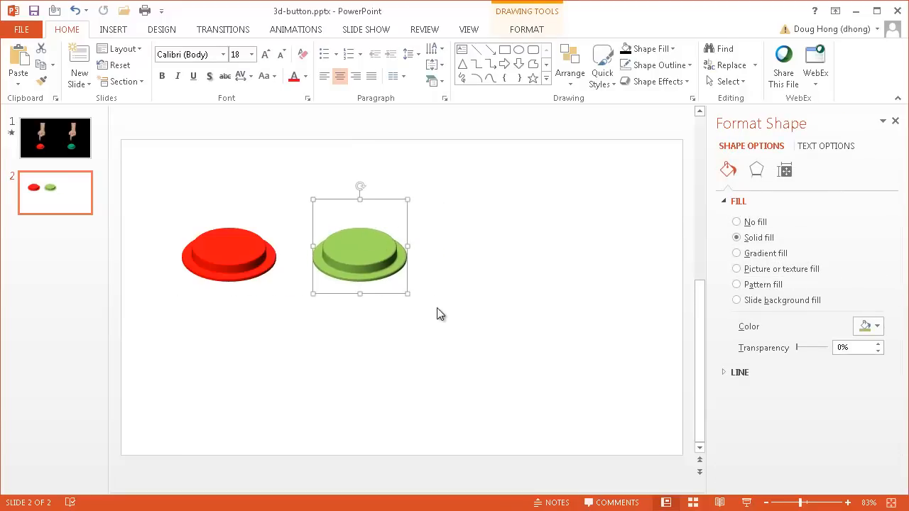
left_click(465, 353)
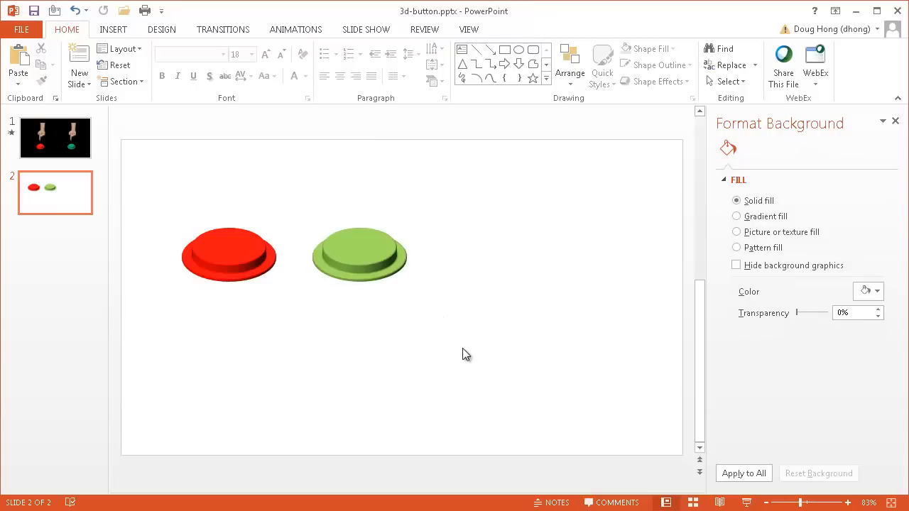